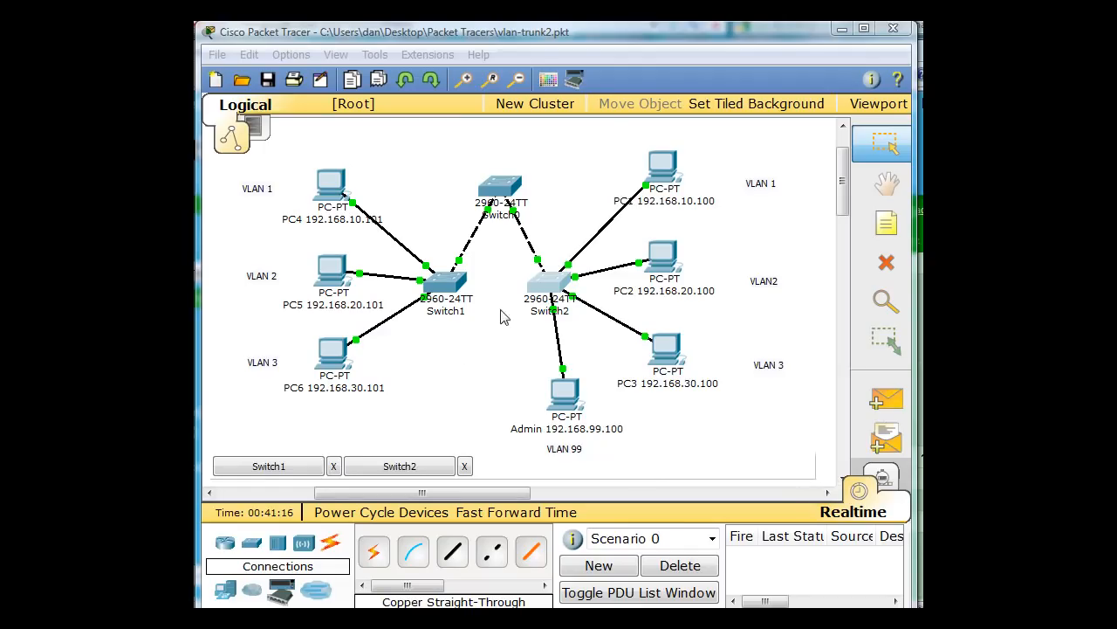
mouse_move(468, 294)
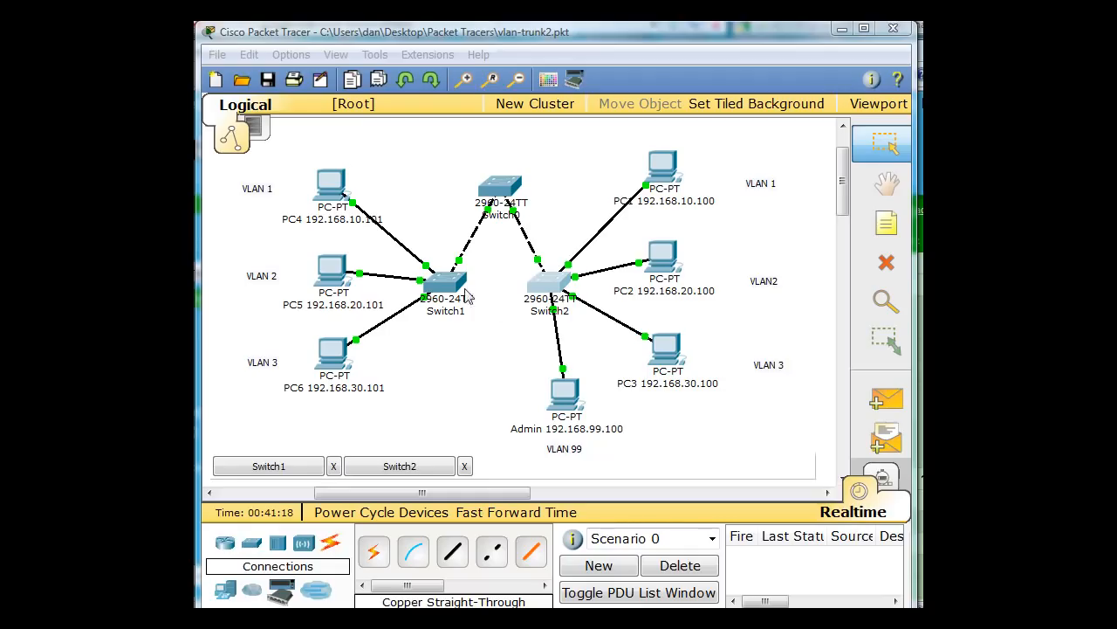
mouse_move(769, 293)
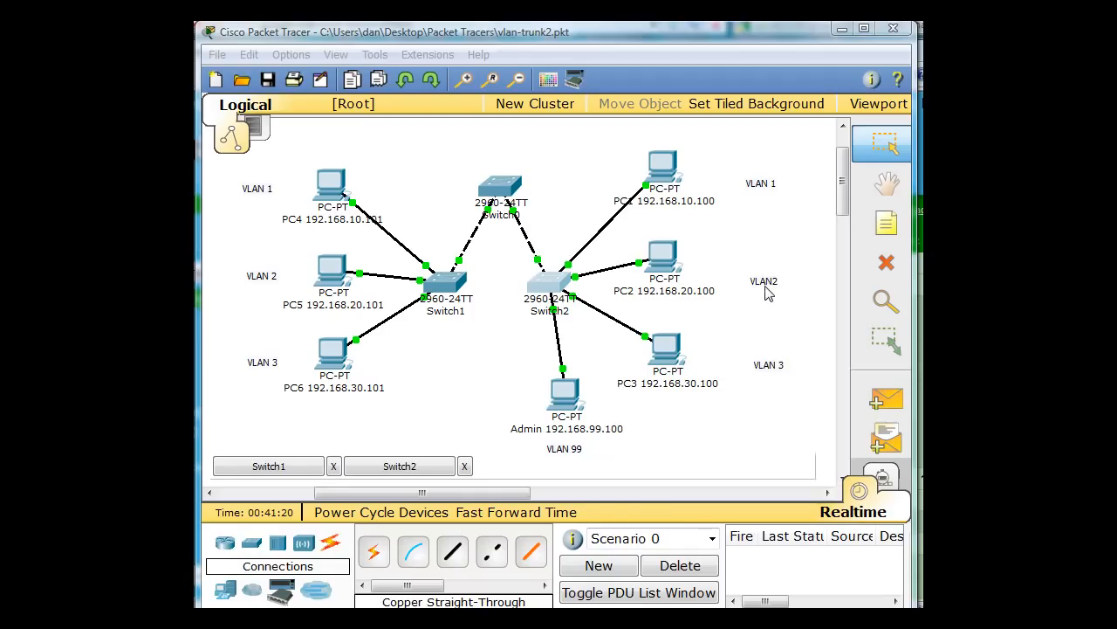
mouse_move(782, 374)
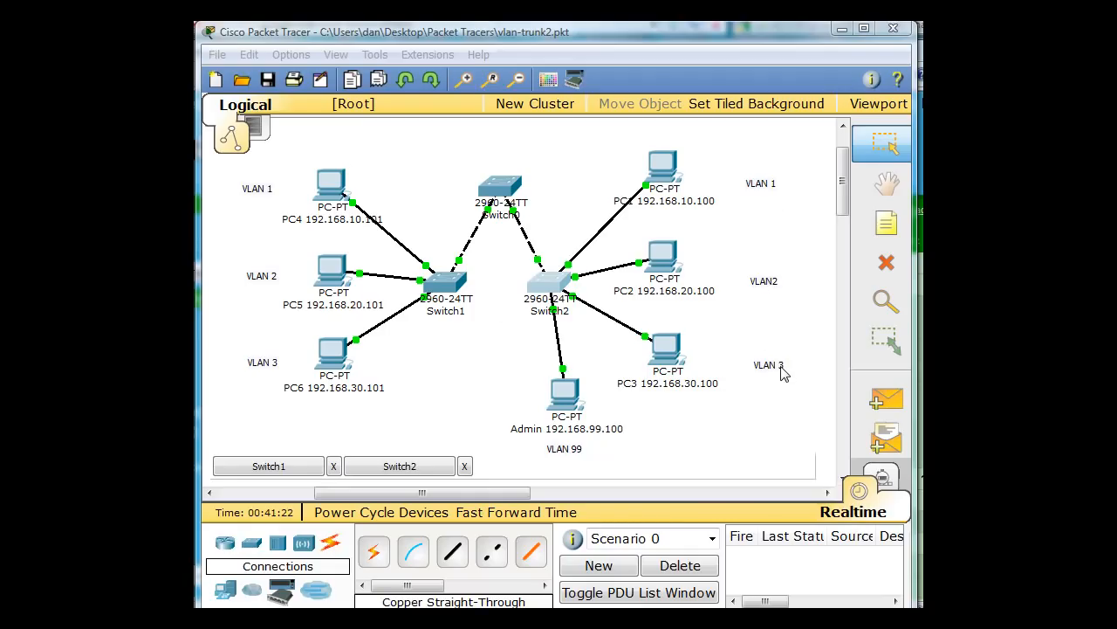
mouse_move(779, 340)
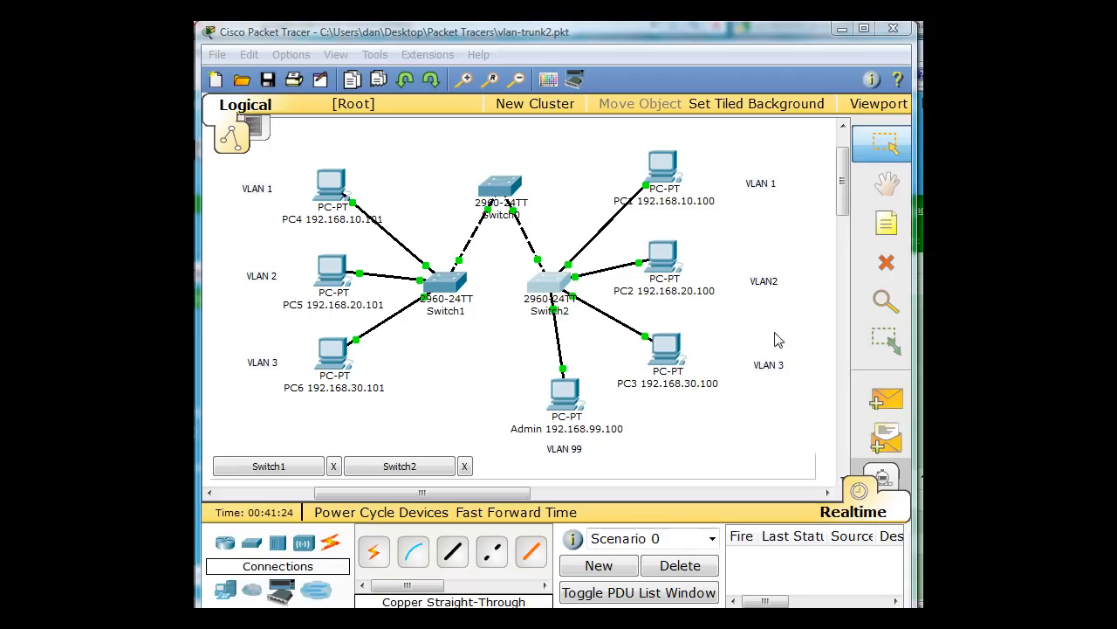
Edit the VLAN text notes beside the PCs so they read VLAN 10, 20 and 30.
double_click(762, 184)
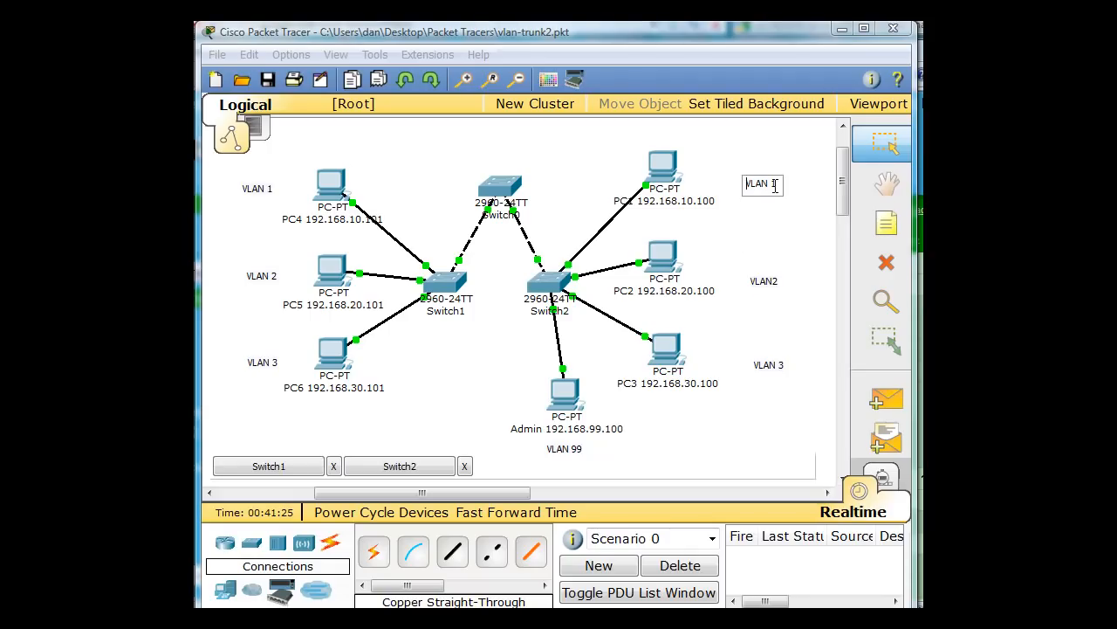
type("0")
left_click(767, 281)
type("0")
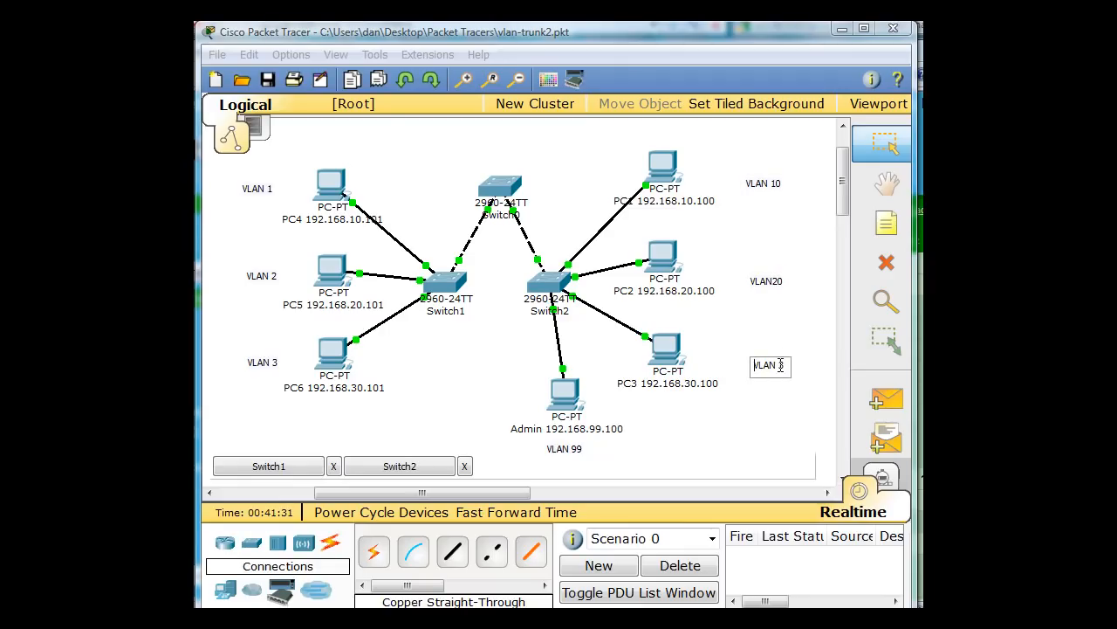
type("30")
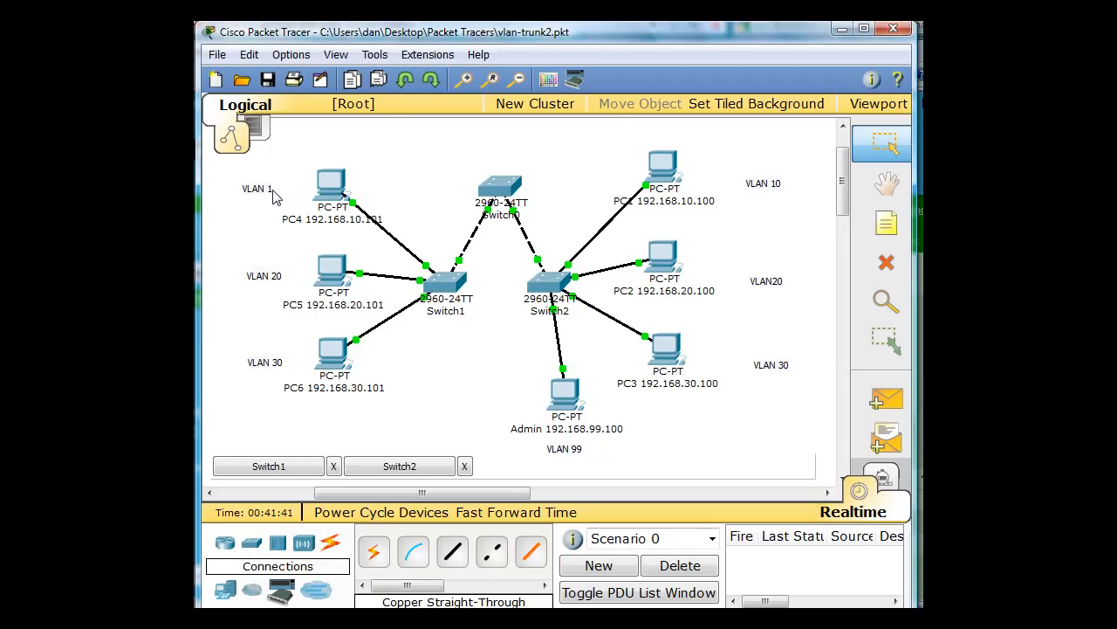
left_click(256, 189)
type("0")
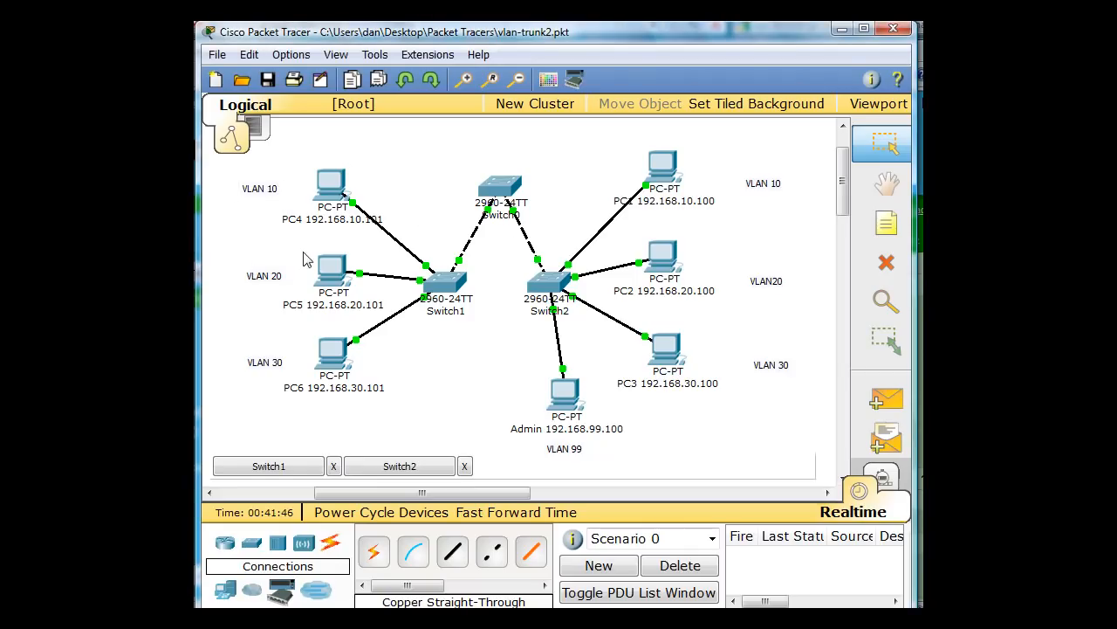
mouse_move(513, 189)
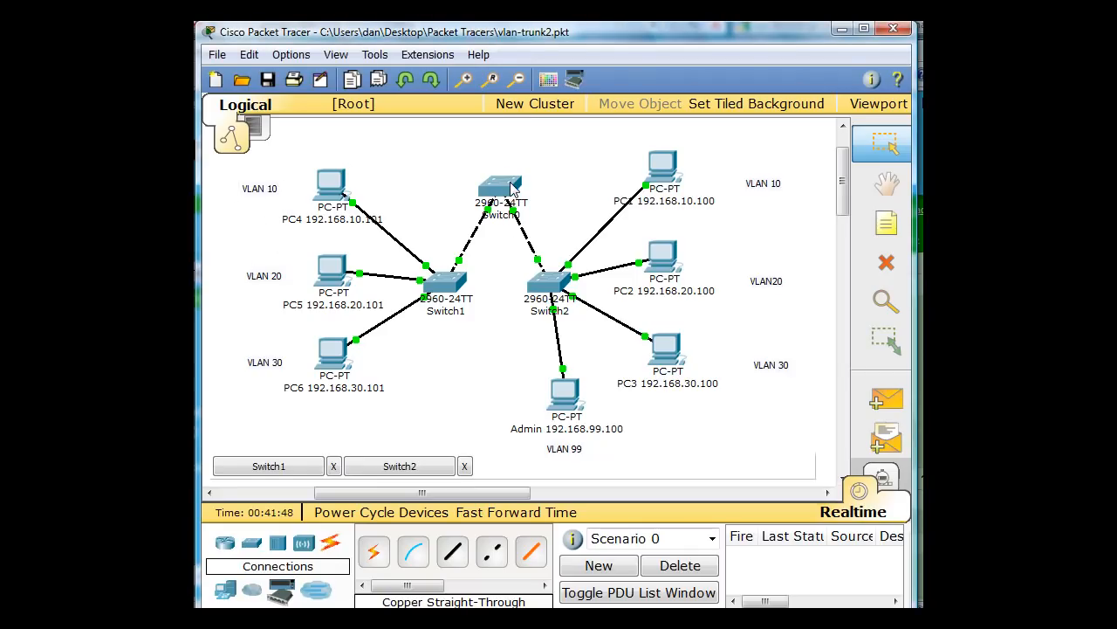
Open Switch0's device window from the topology.
left_click(501, 189)
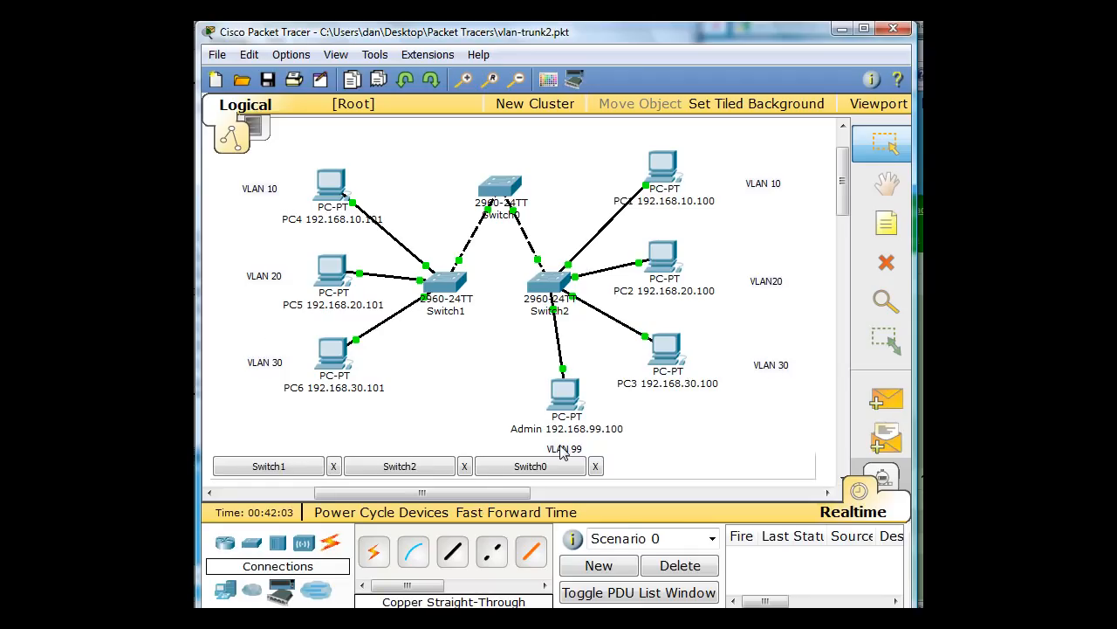
mouse_move(478, 402)
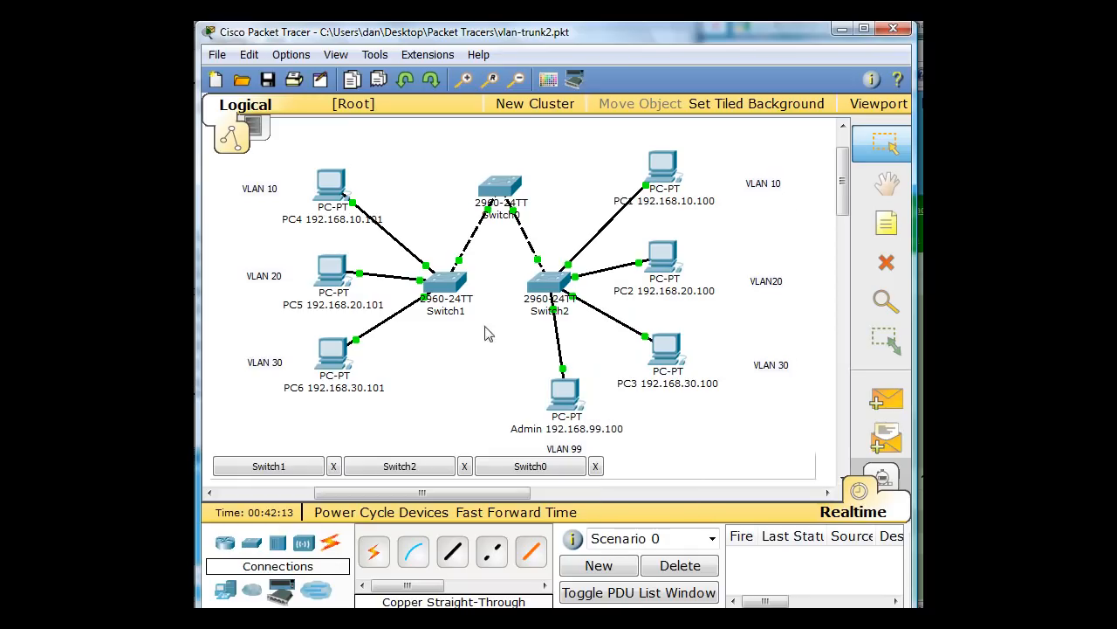
mouse_move(550, 213)
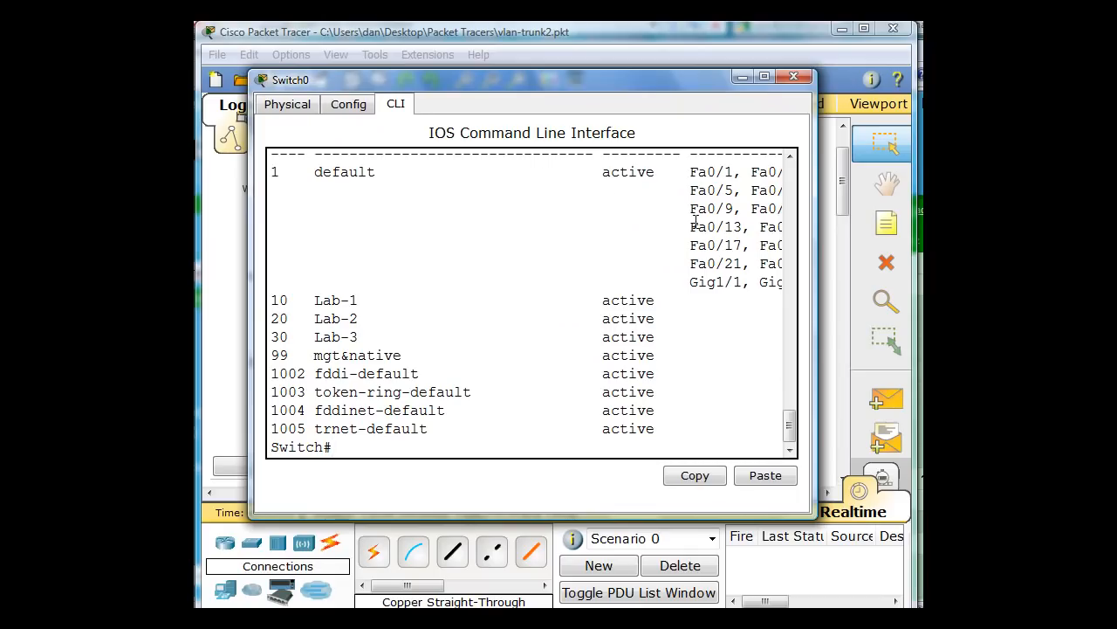
mouse_move(339, 237)
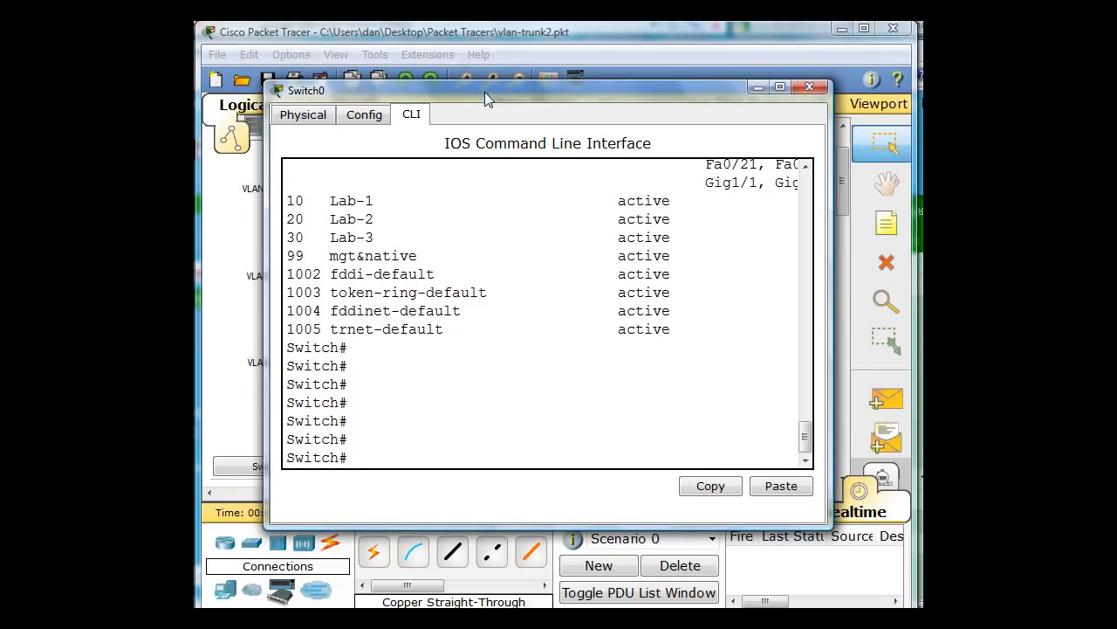
Abandon a partial interface command and enter conf t on Switch0.
type("in")
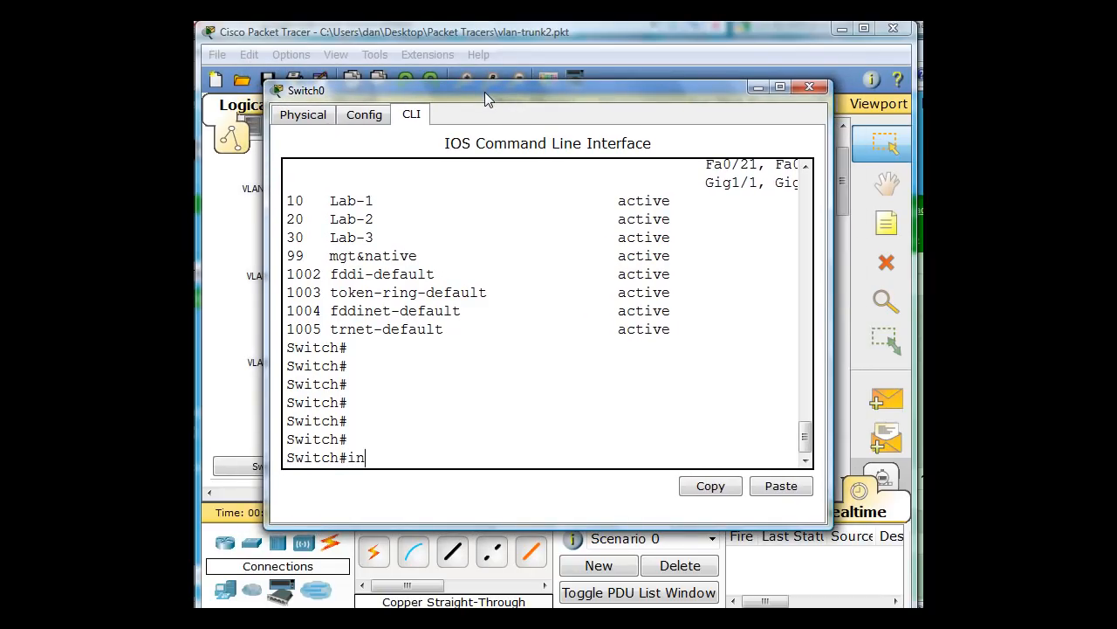
type("terface")
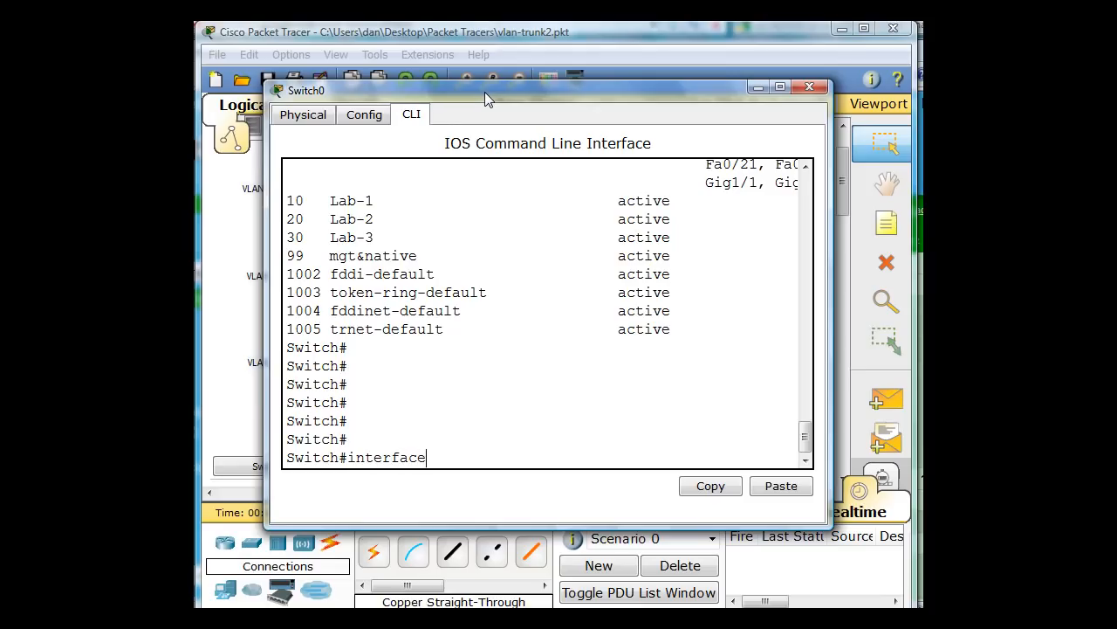
type("fa")
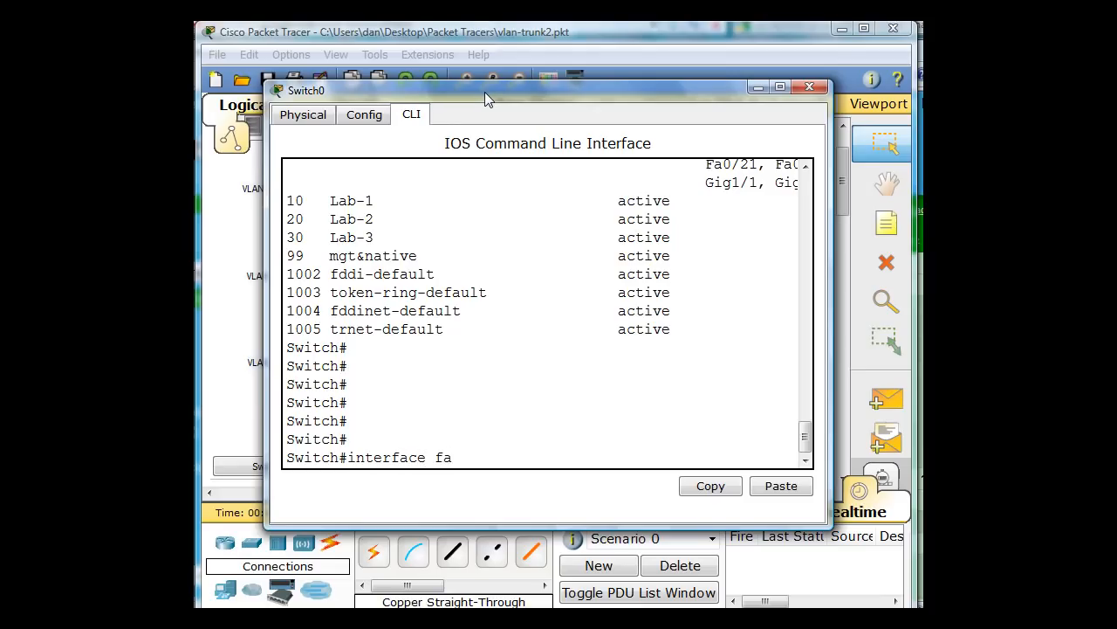
type("ra")
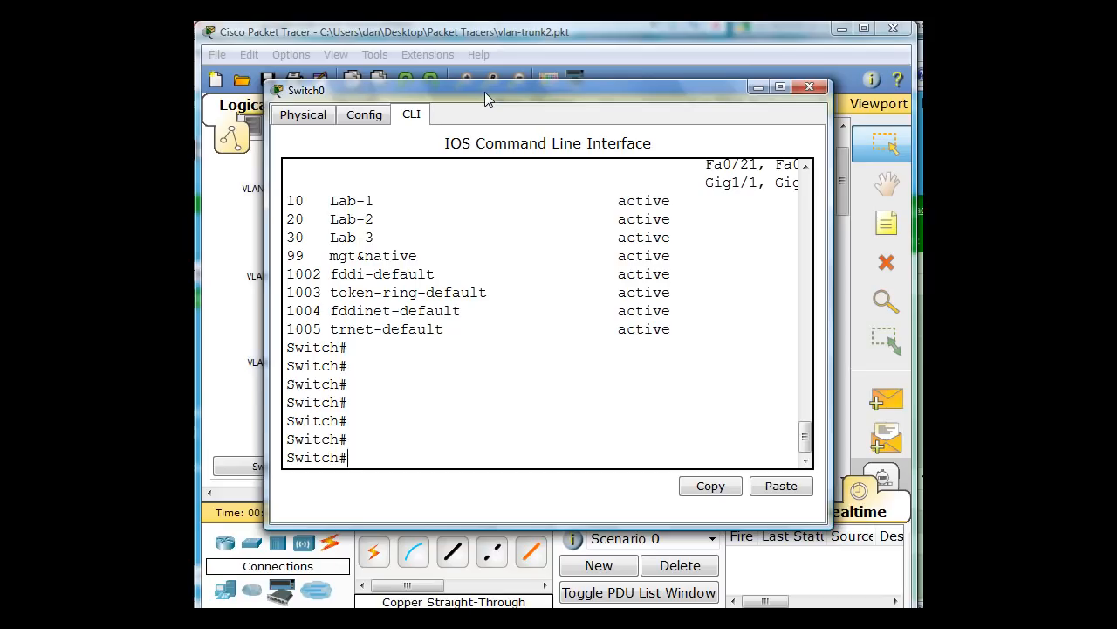
type("c")
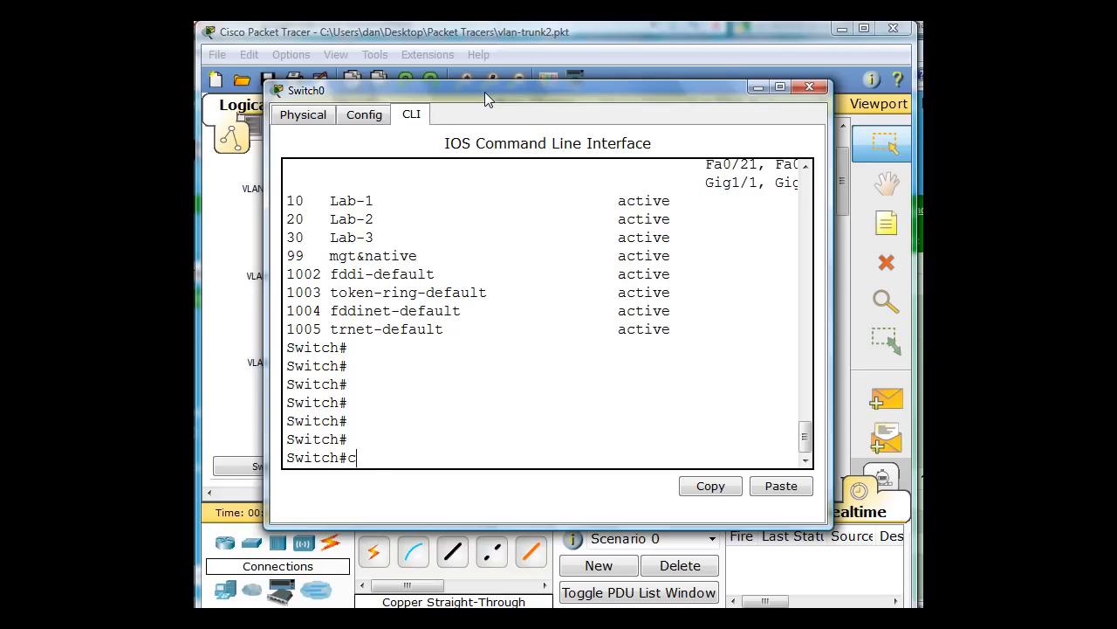
type("onf t")
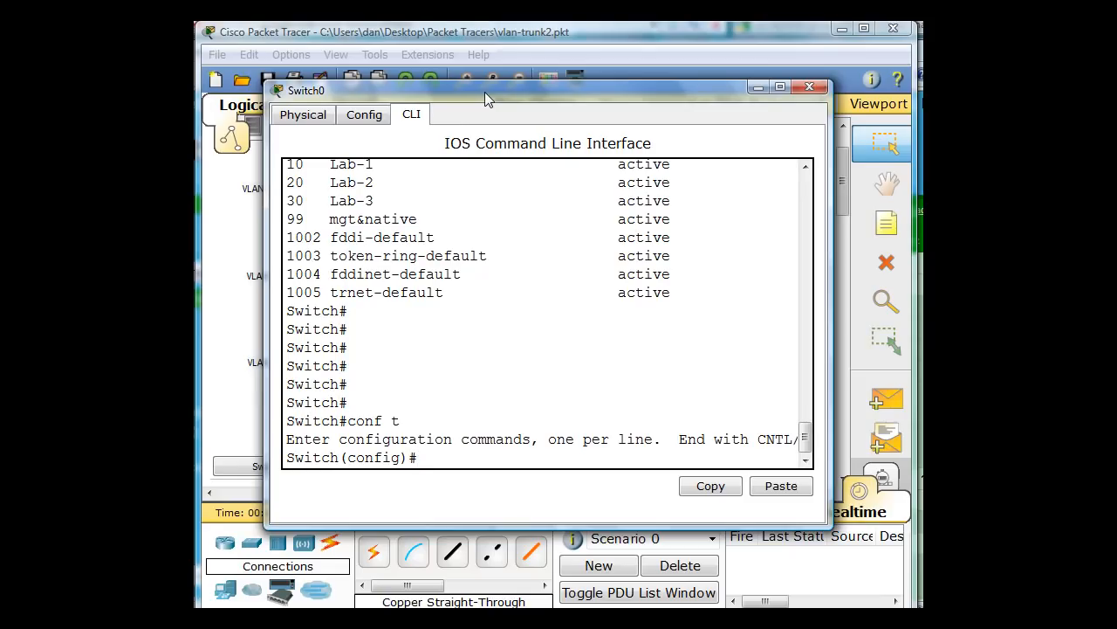
Enter int range fa0/6-10, correcting the rejected fa0/6-0/10 form.
type("int")
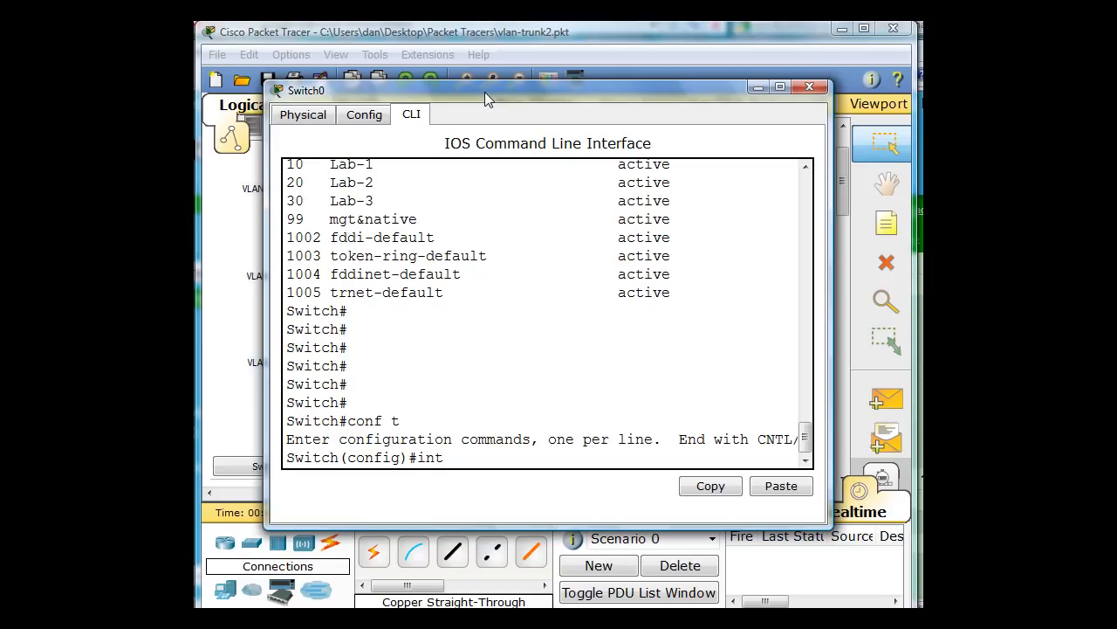
type("range fa")
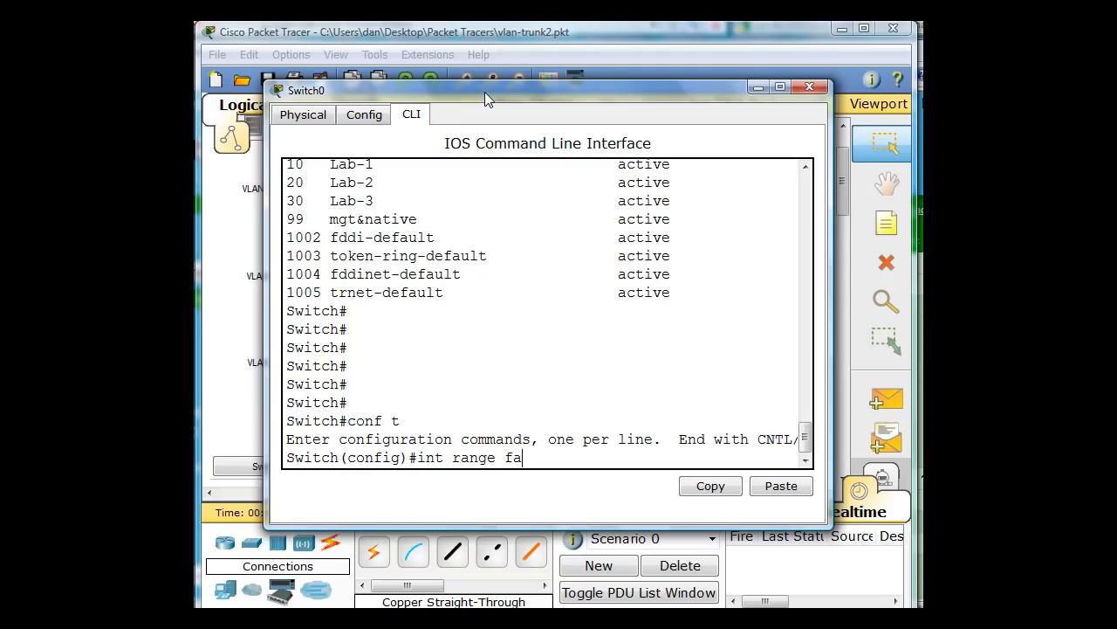
type("0/")
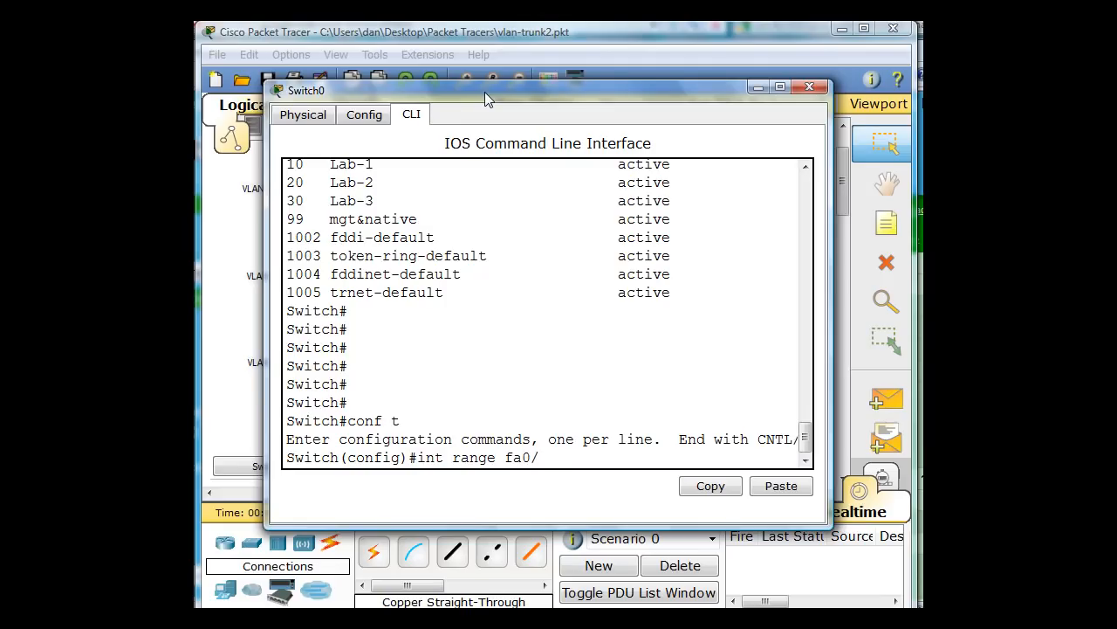
type("6-")
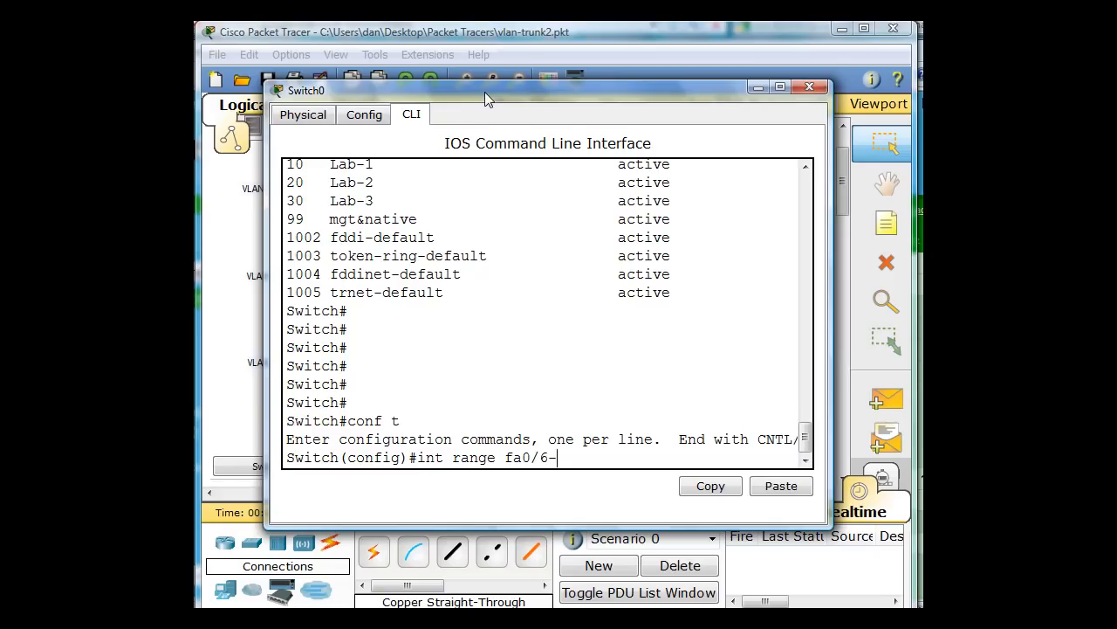
type("10")
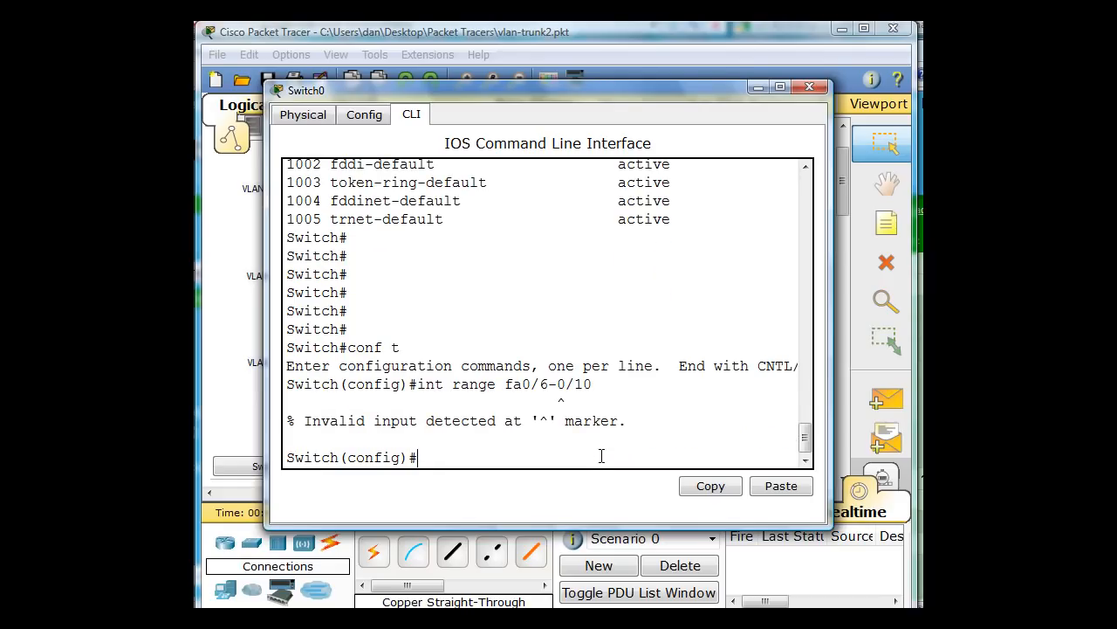
type("int range fa0/6-0/10")
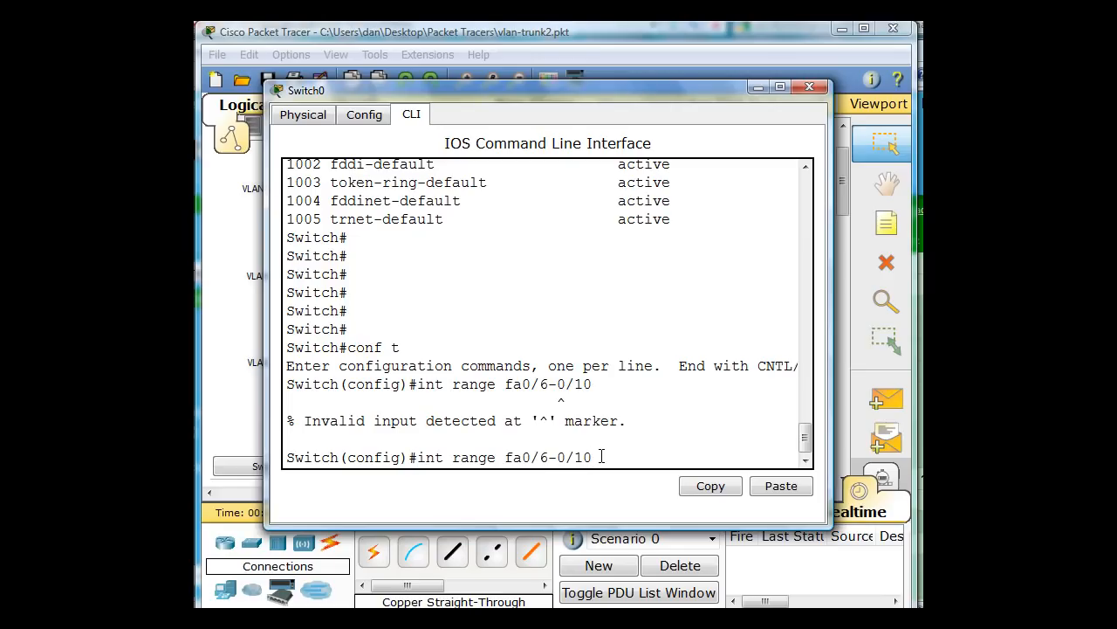
key("Backspace")
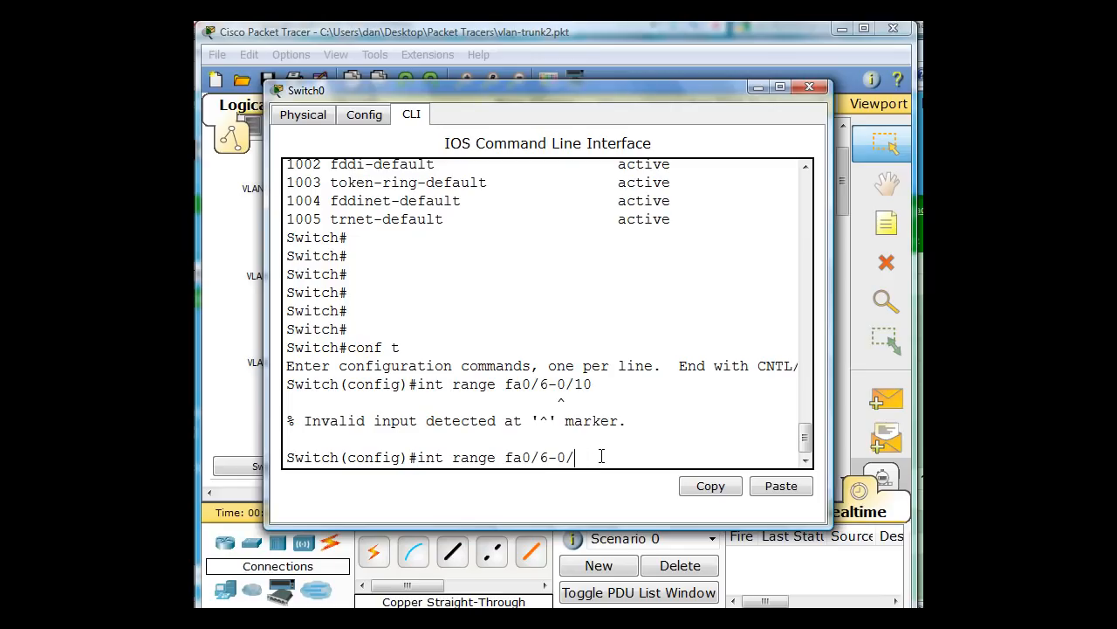
key("BackSpace")
type("1")
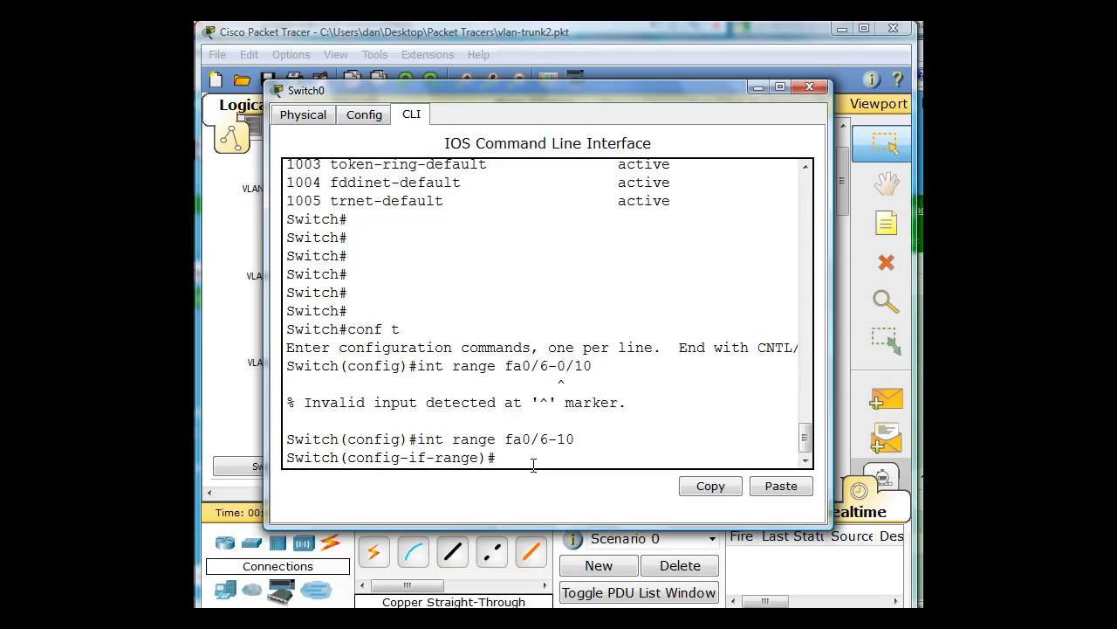
Set ports fa0/6-10 to switchport mode access, checking options with ?
type("s")
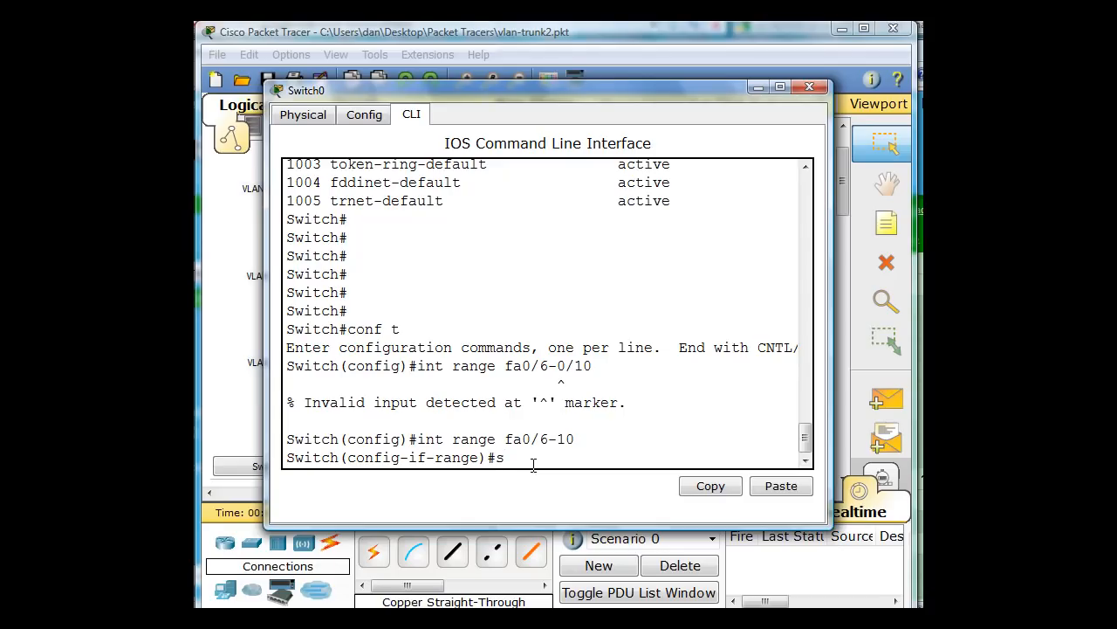
type("witchport mod")
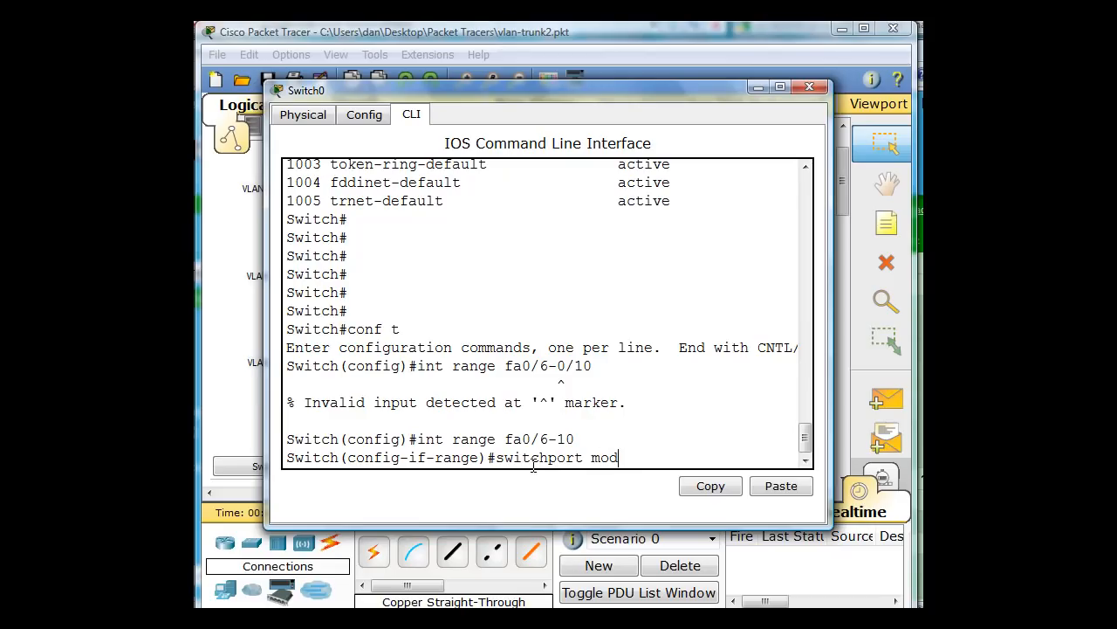
type("e")
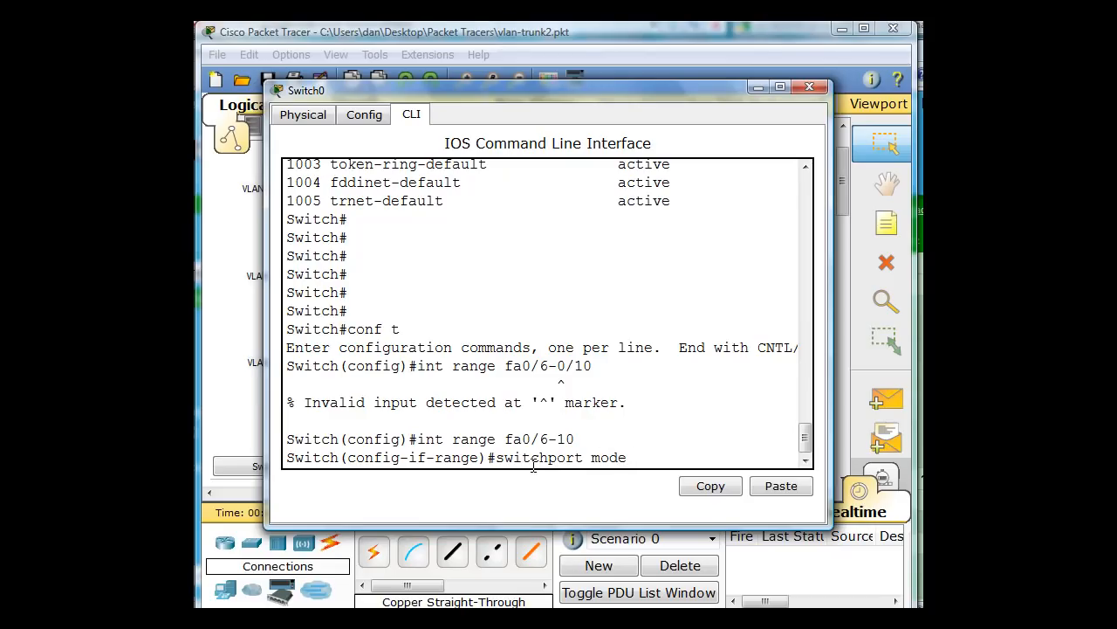
type("?")
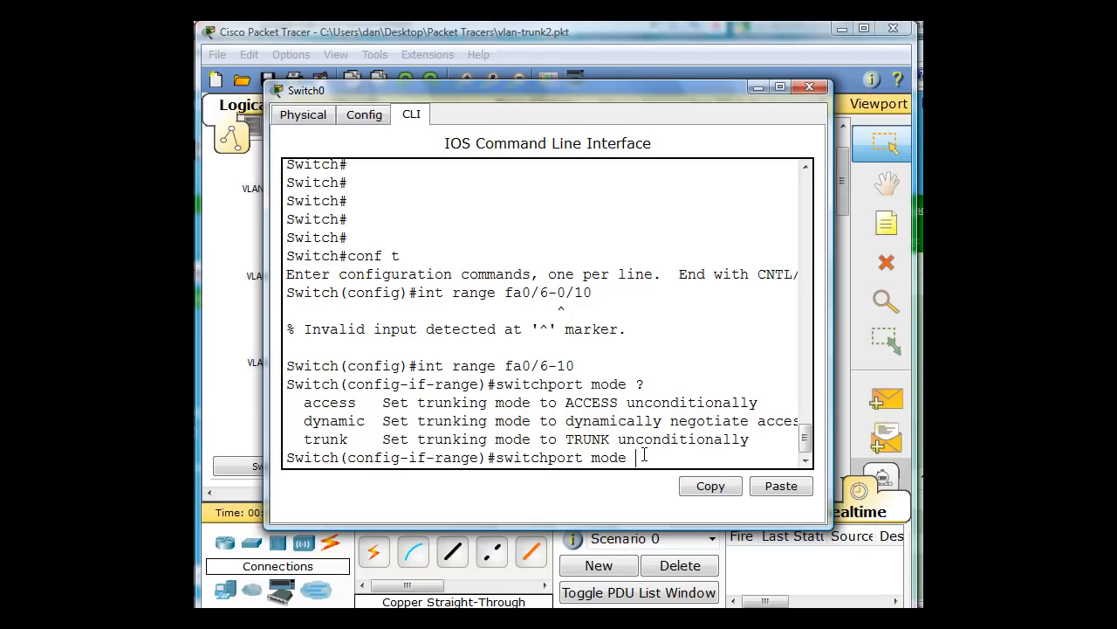
type("access")
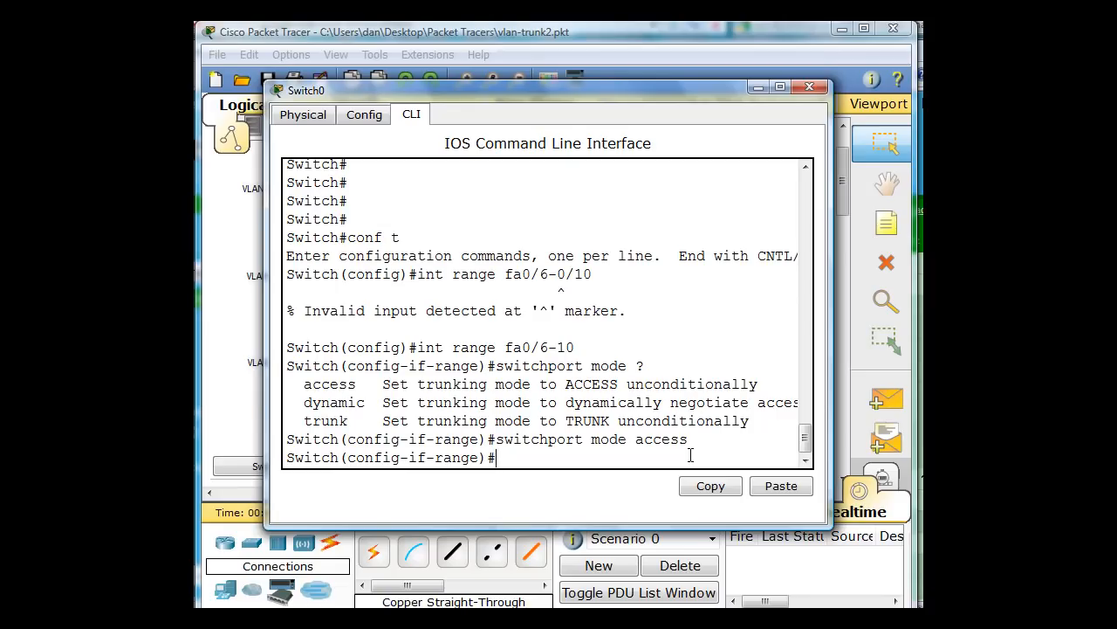
Assign ports fa0/6-10 to VLAN 10 with switchport access vlan 10.
type("switchport acc")
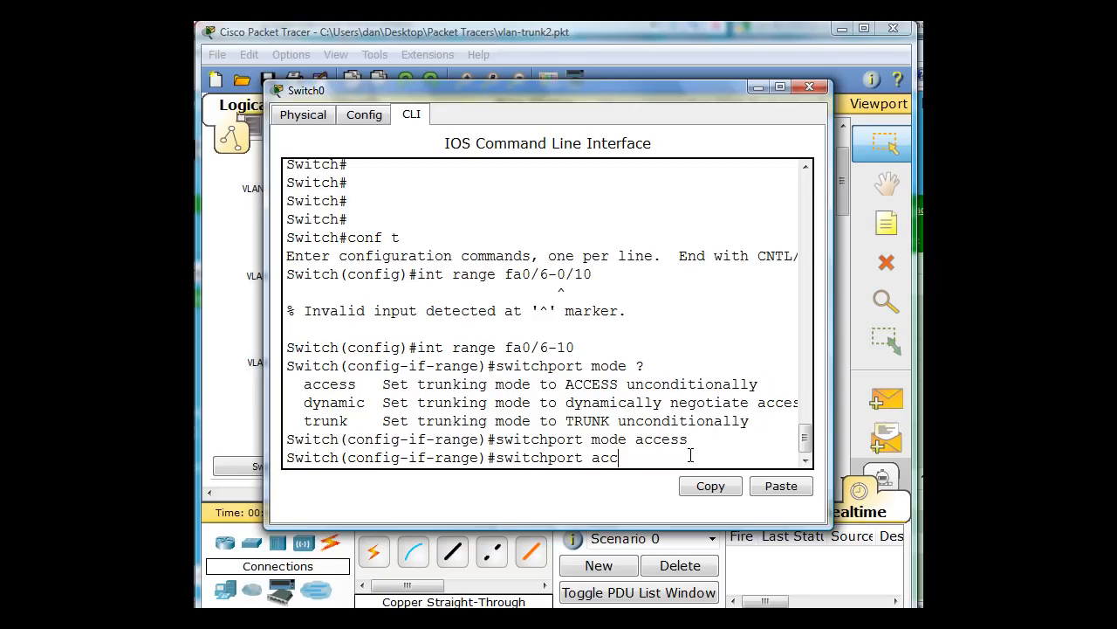
type("ess")
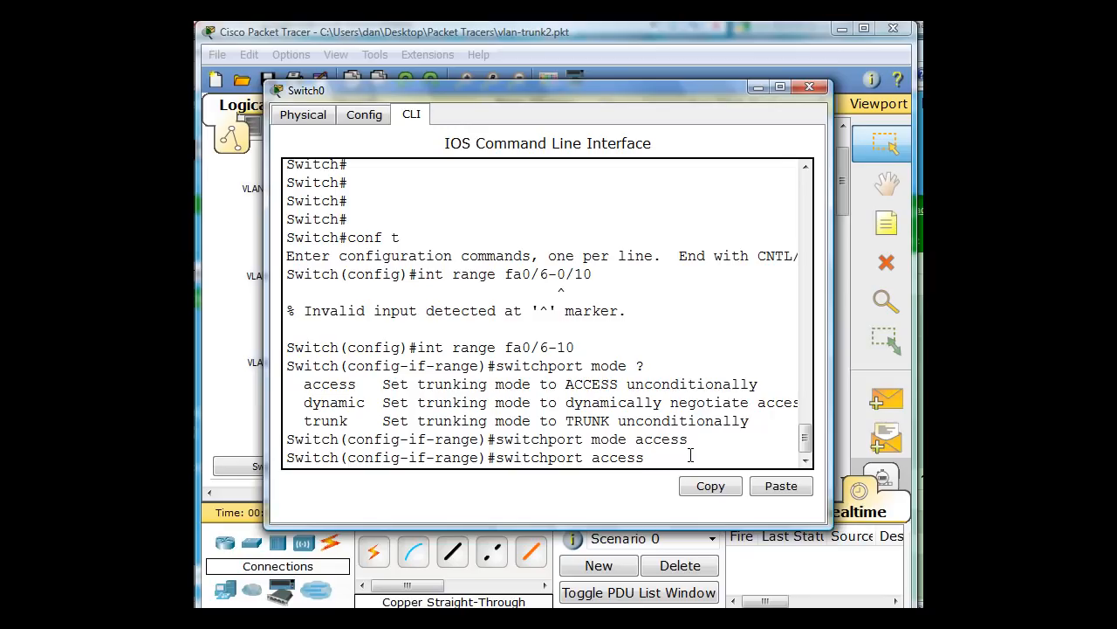
type("vlan")
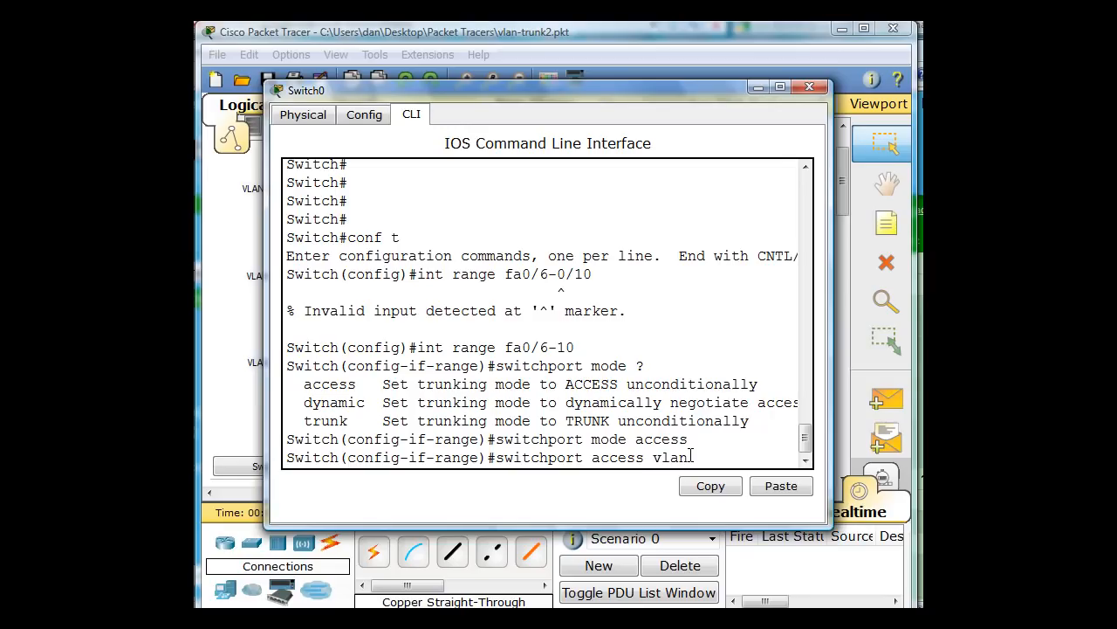
type("10")
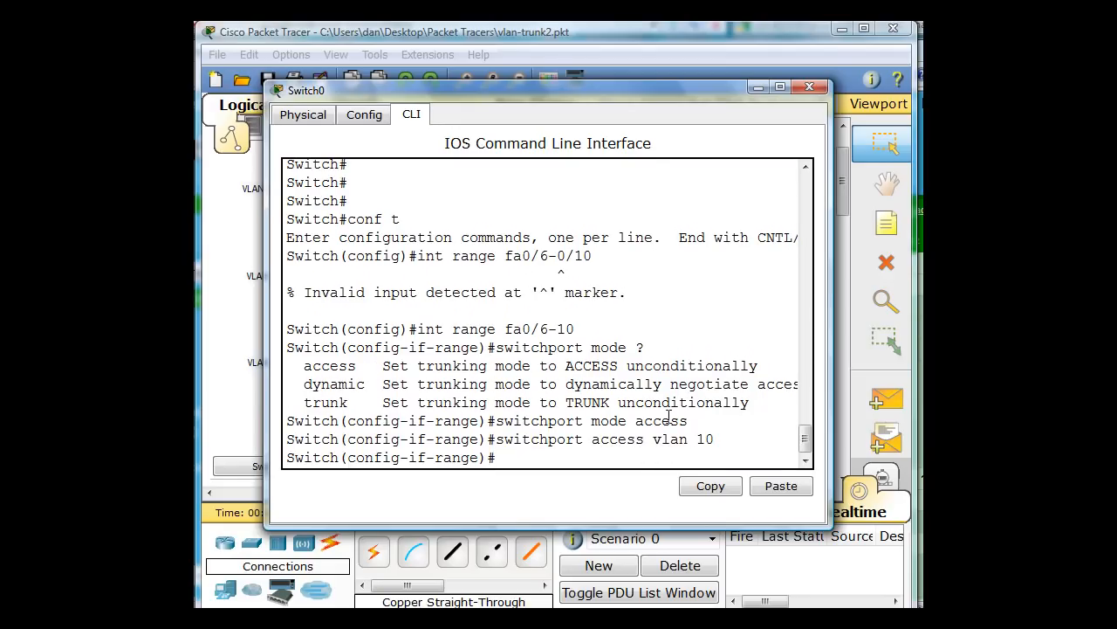
left_click(808, 88)
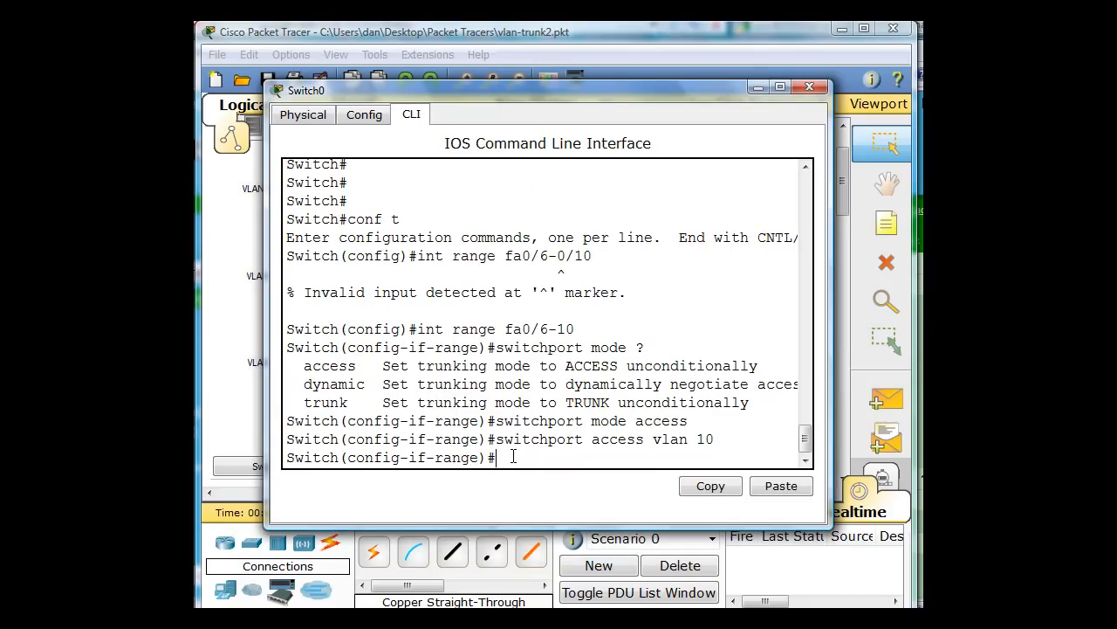
Run no shutdown on fa0/6-10, exit twice, and run show vlan brief.
type("no")
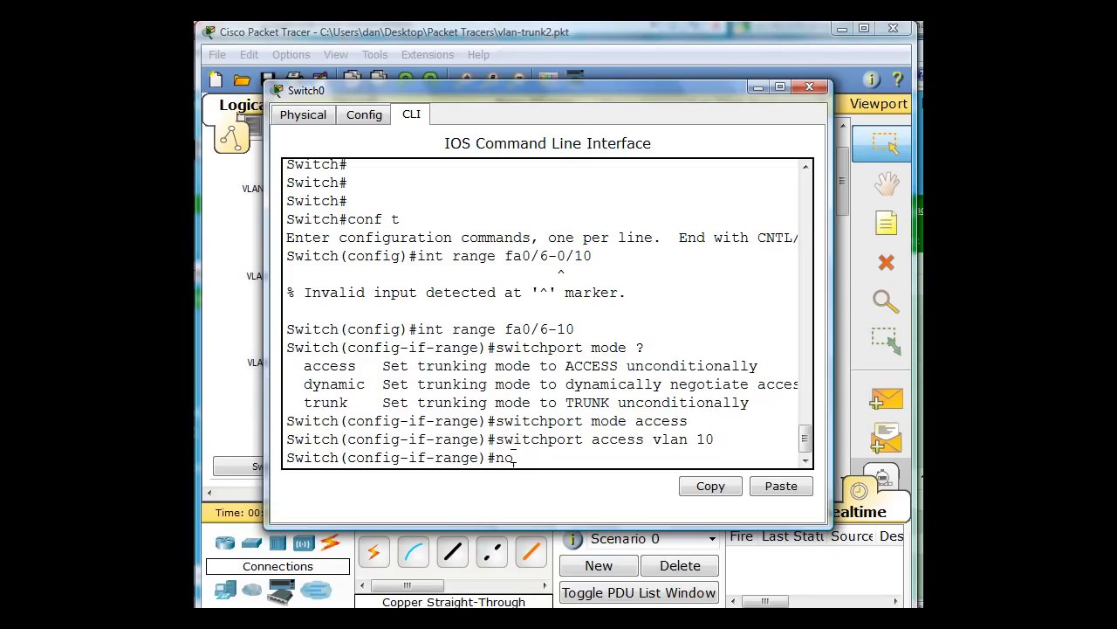
type("shutdown")
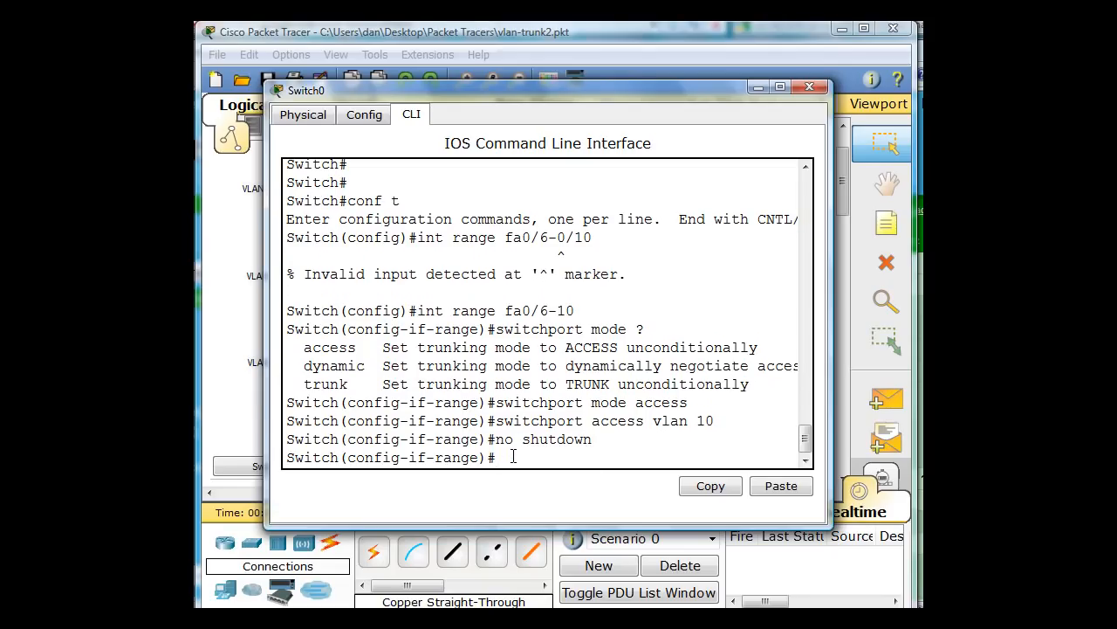
type("exit")
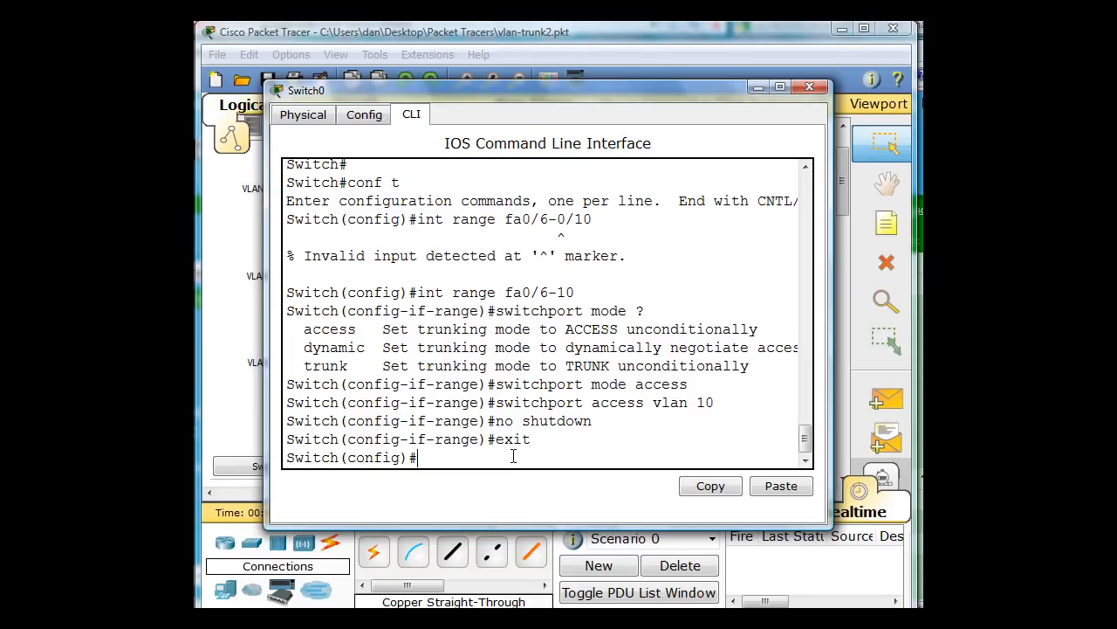
type("exit")
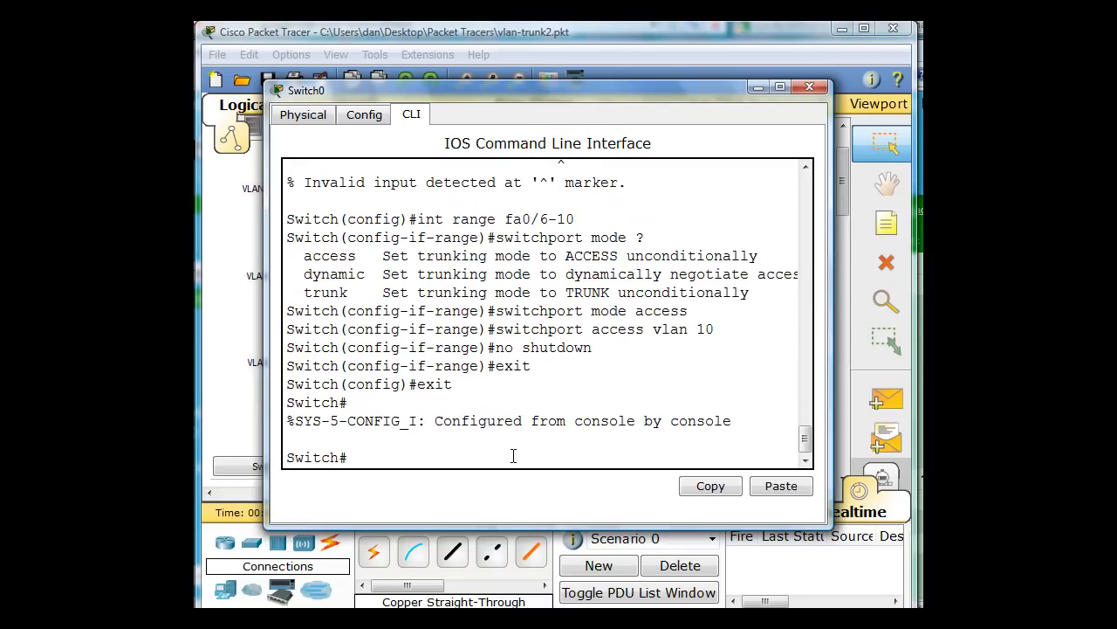
type("s")
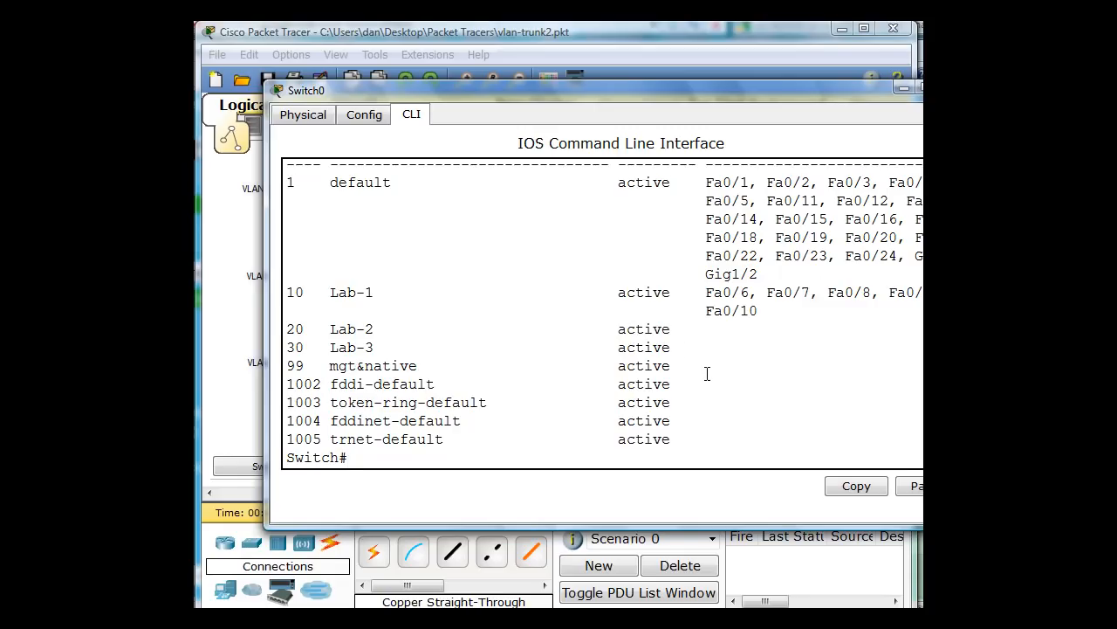
Enter configure terminal and int range fa0/11-17, fixing the missing 'range' keyword.
type("confi")
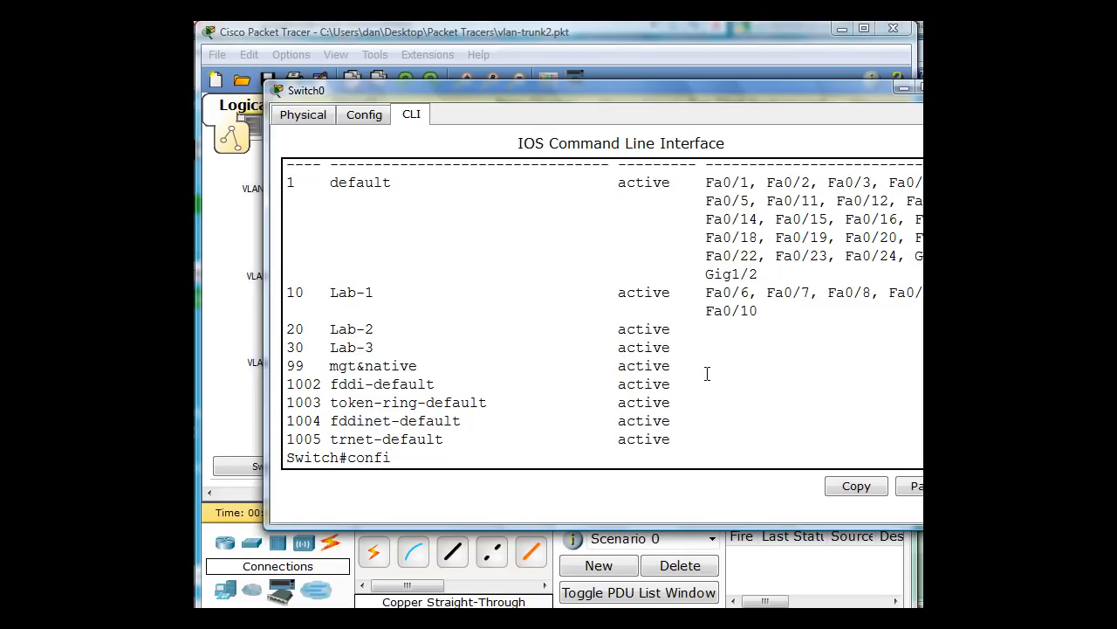
type("gure")
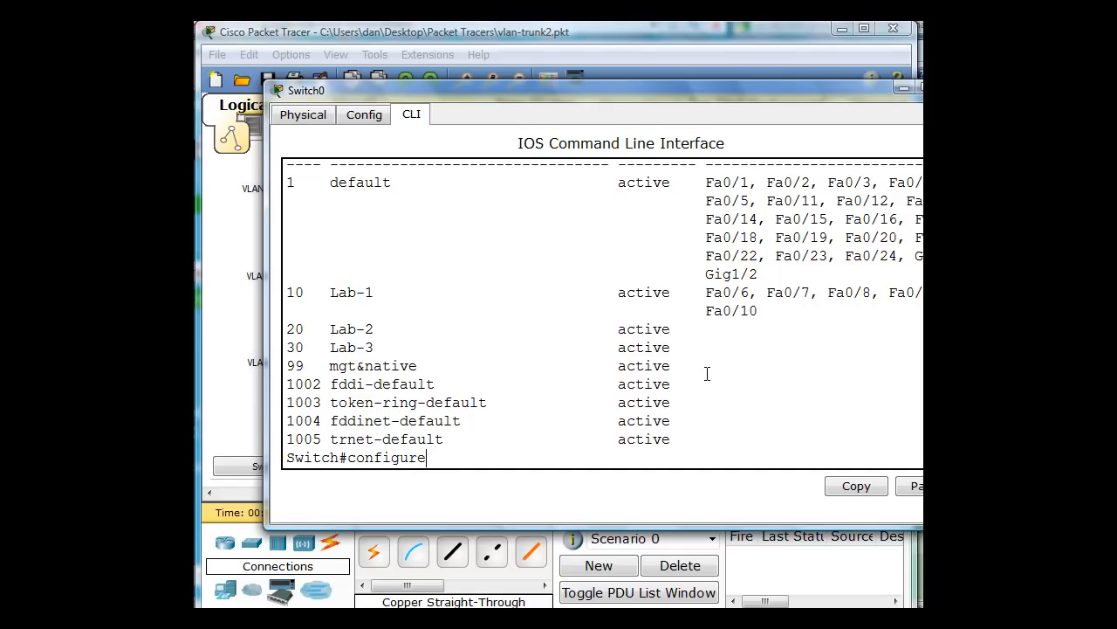
type("terminal")
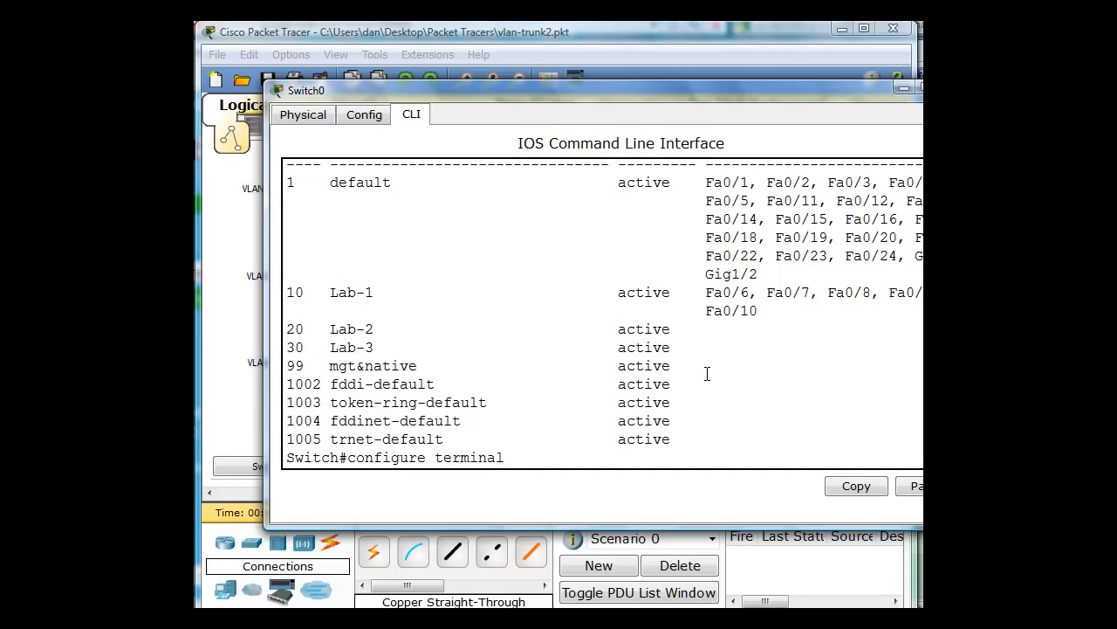
type("in")
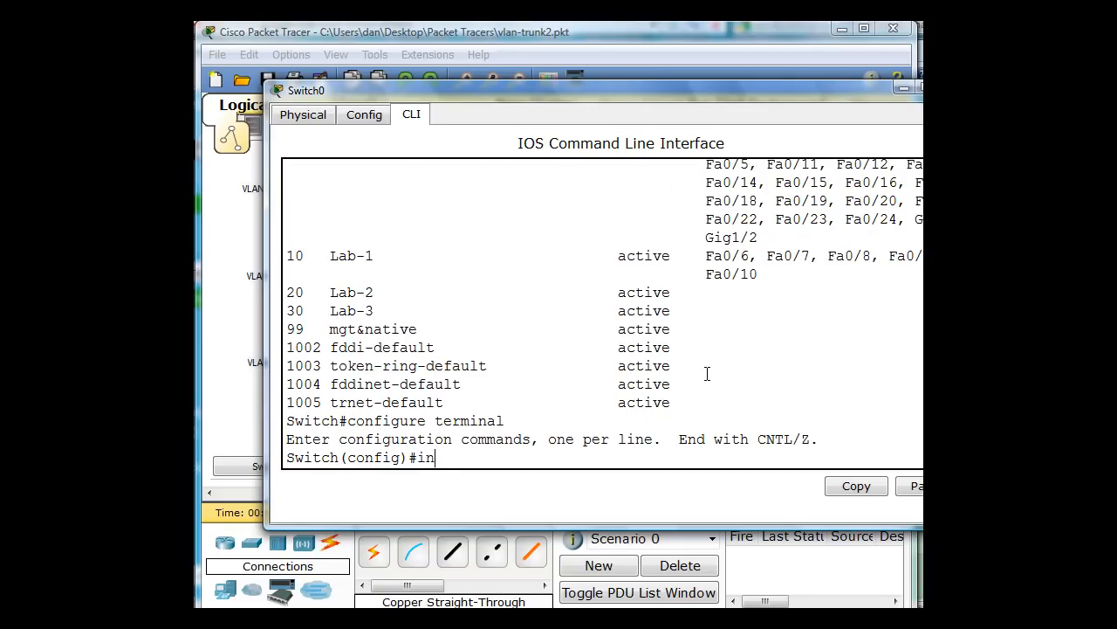
type("t")
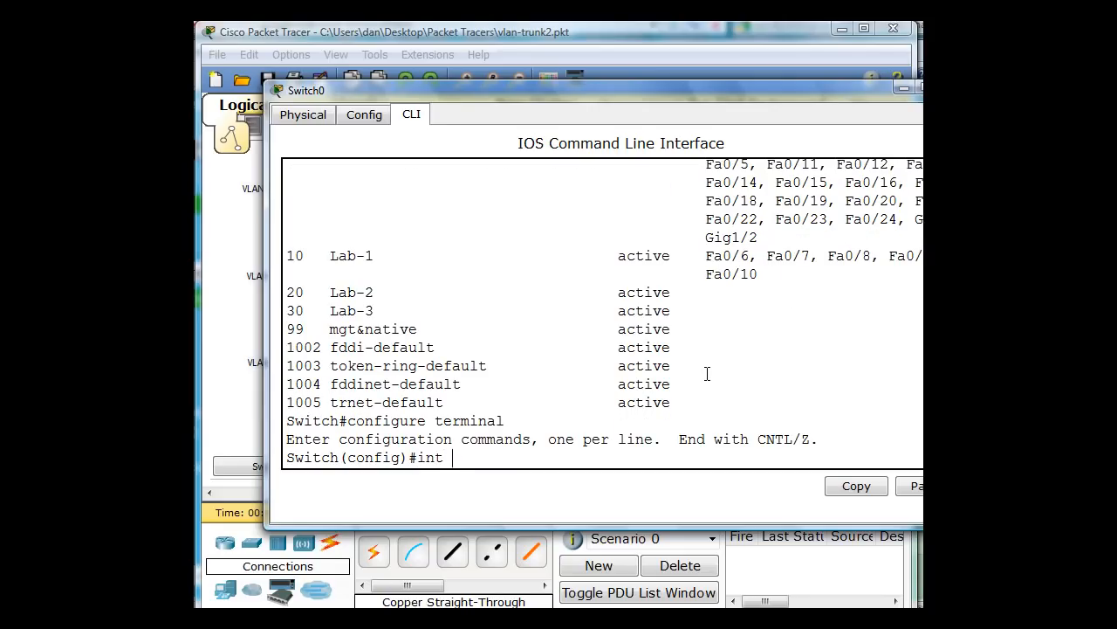
type("fa0")
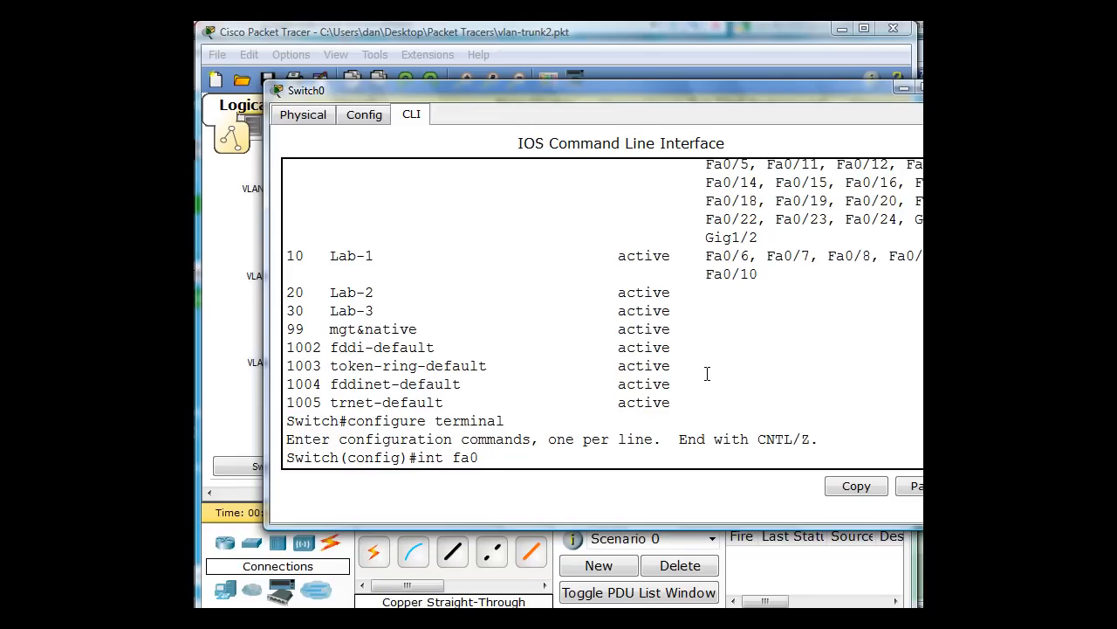
type("/")
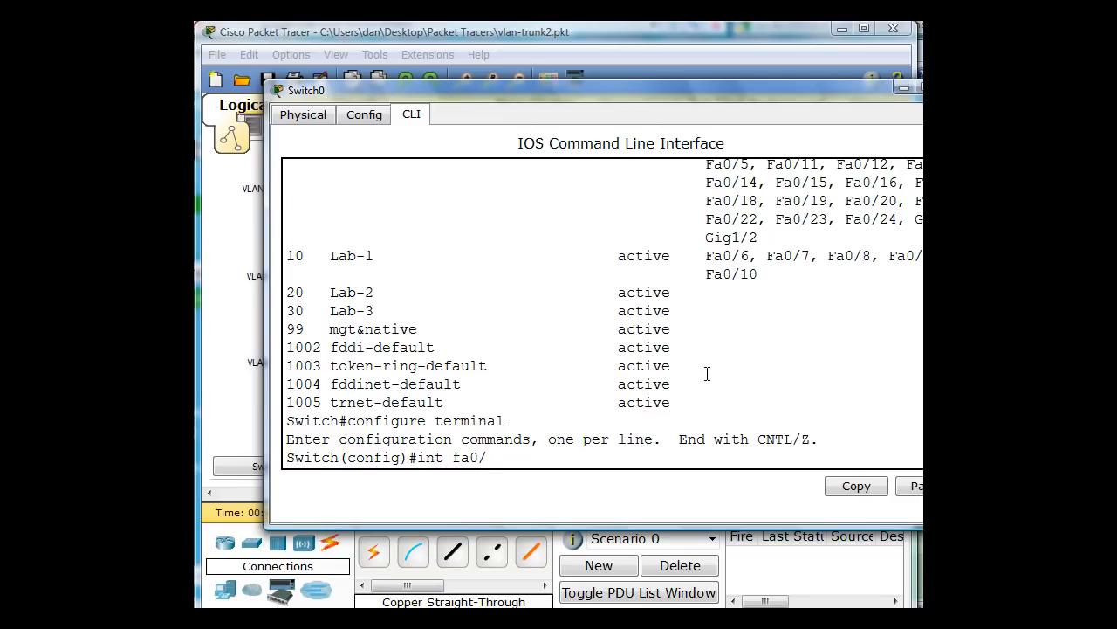
type("11")
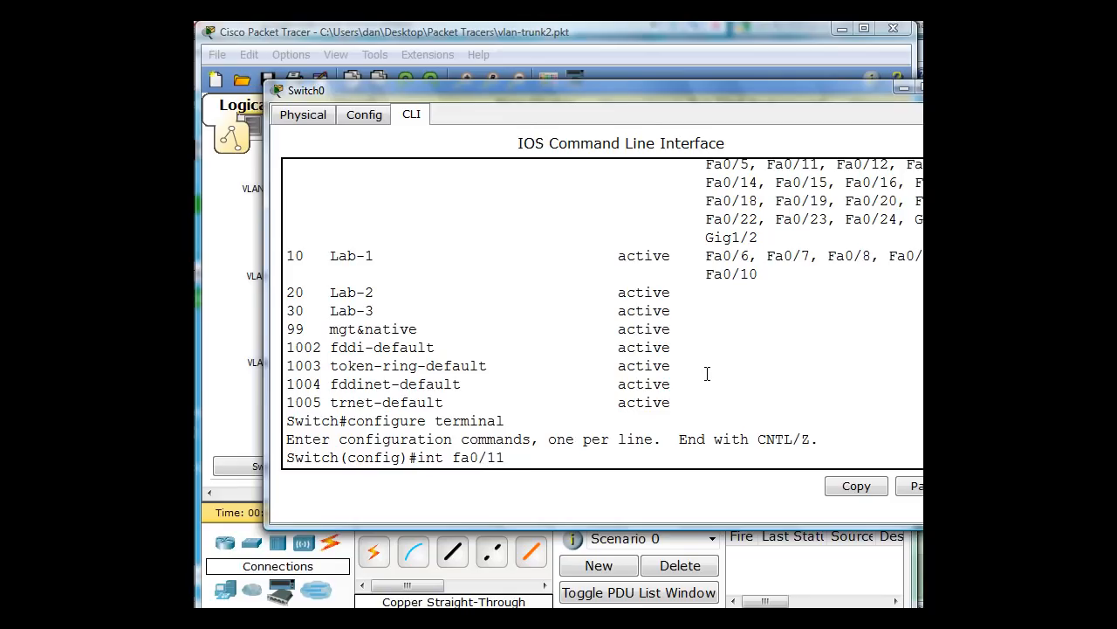
type("-17")
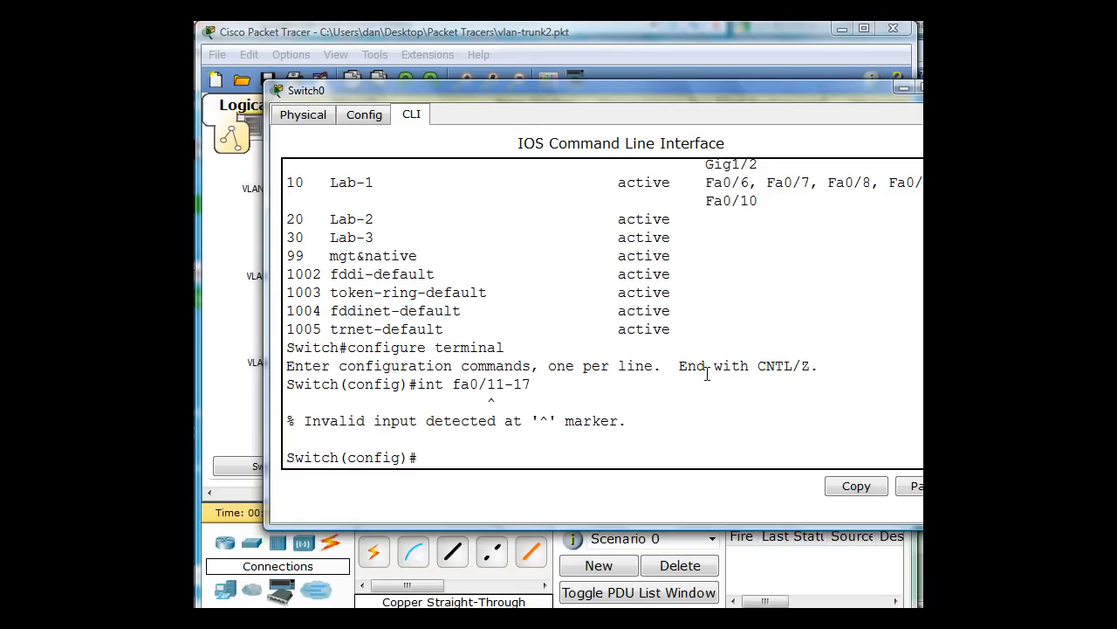
type("int fa0/11-17")
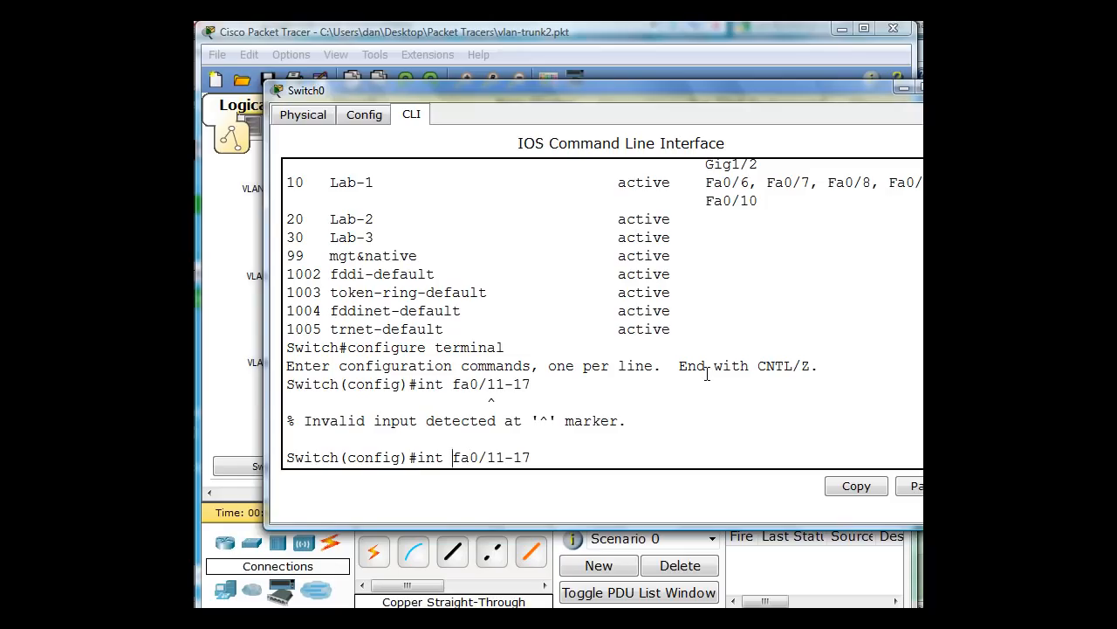
type("range")
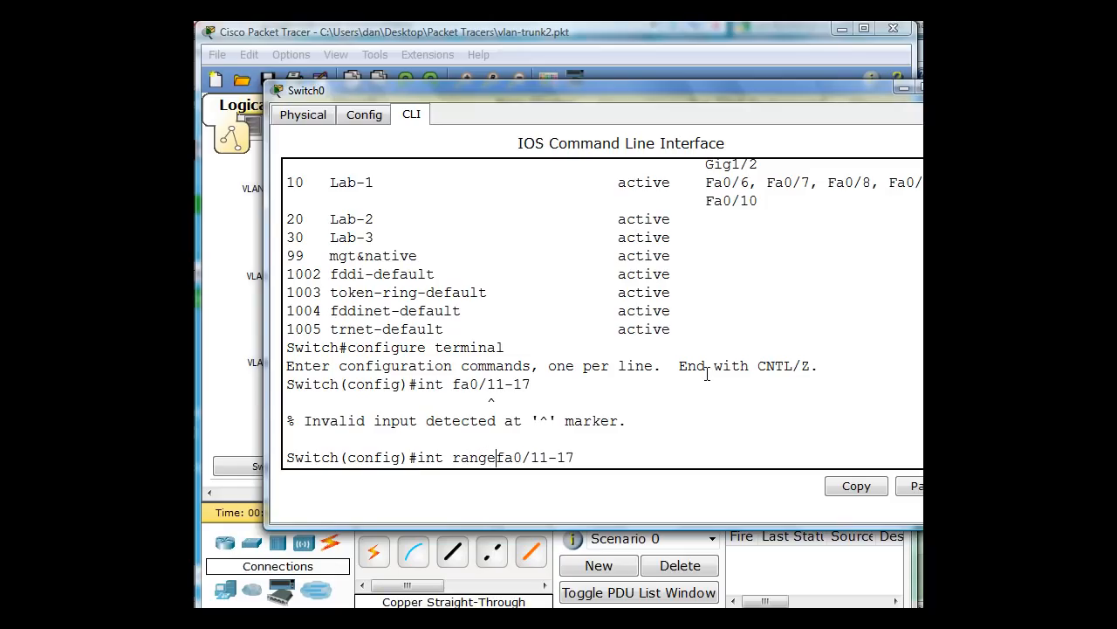
type("\" \"")
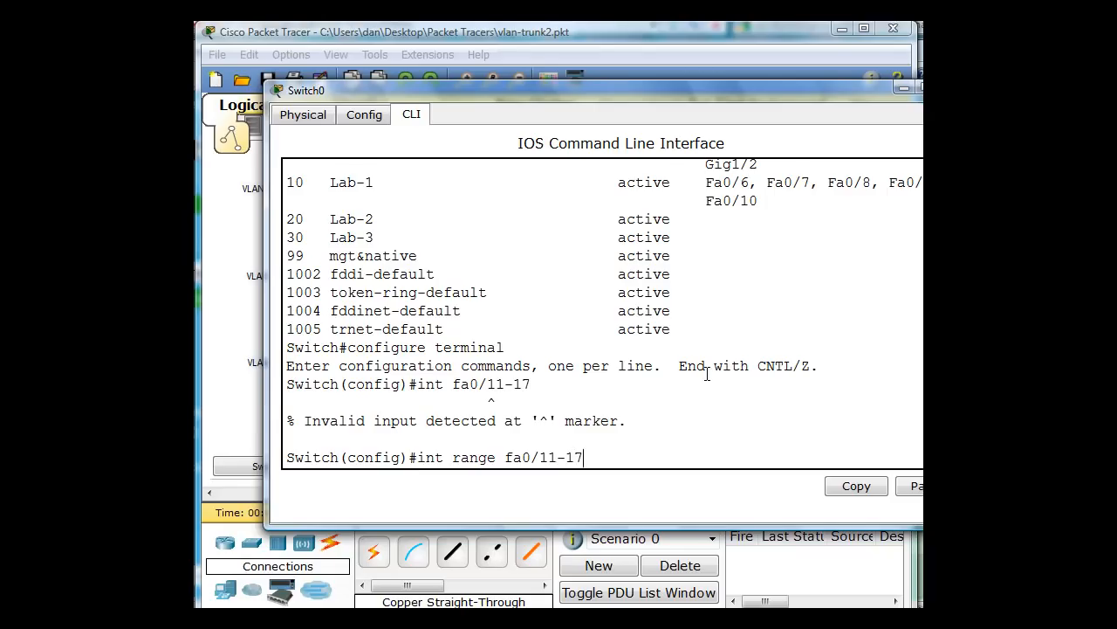
key("enter")
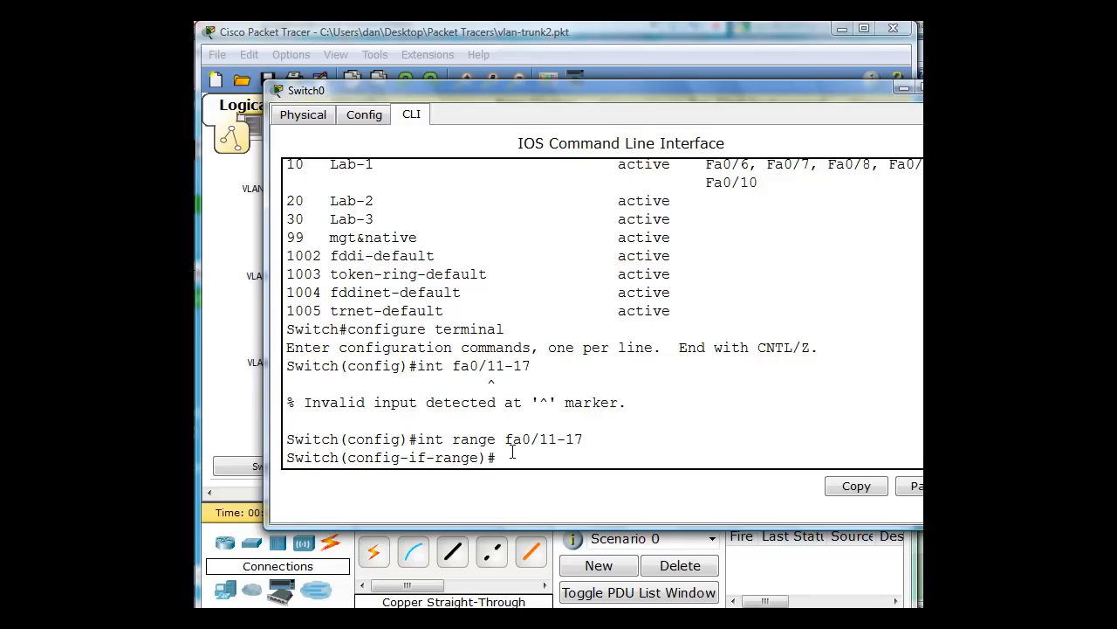
Set ports fa0/11-17 to access mode and assign them to VLAN 20.
type("int range fa0/11-17")
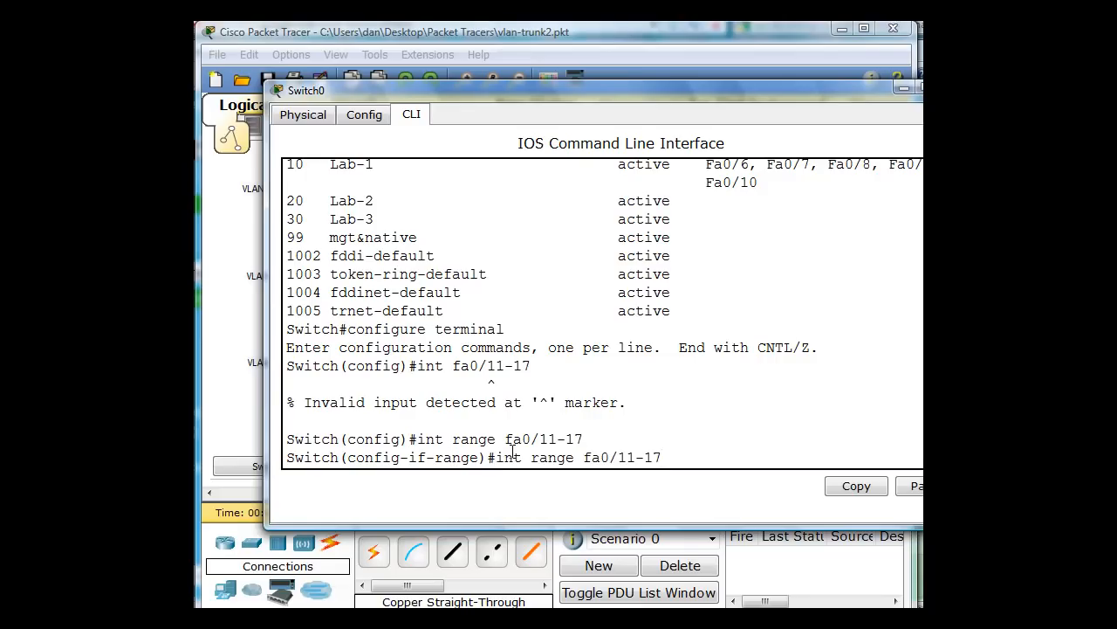
type("switchport access vlan 10")
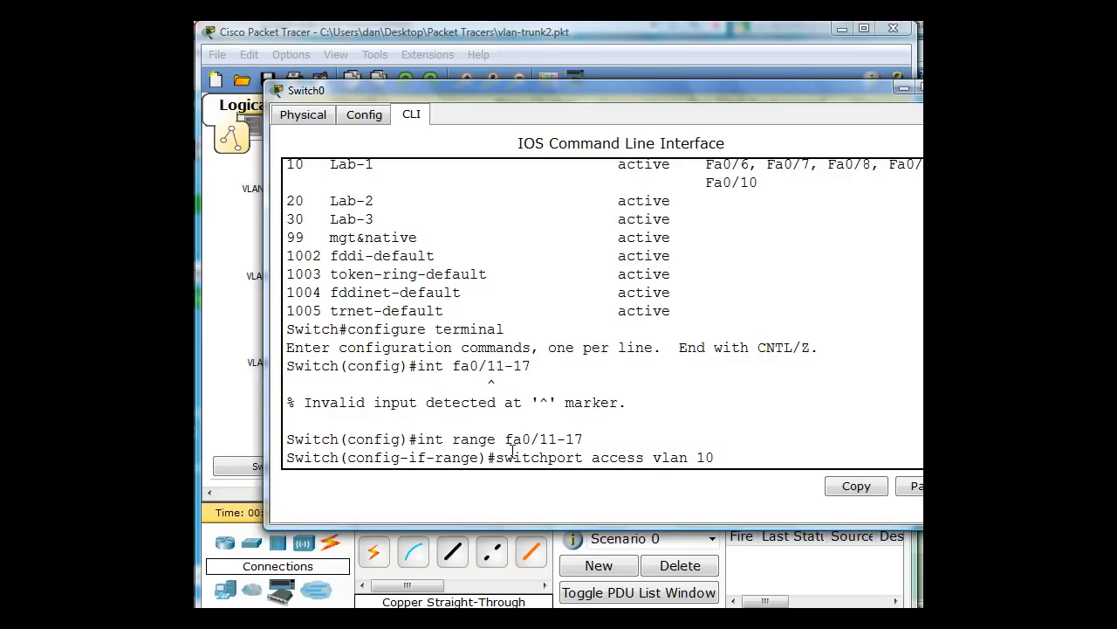
type("switchport mode access")
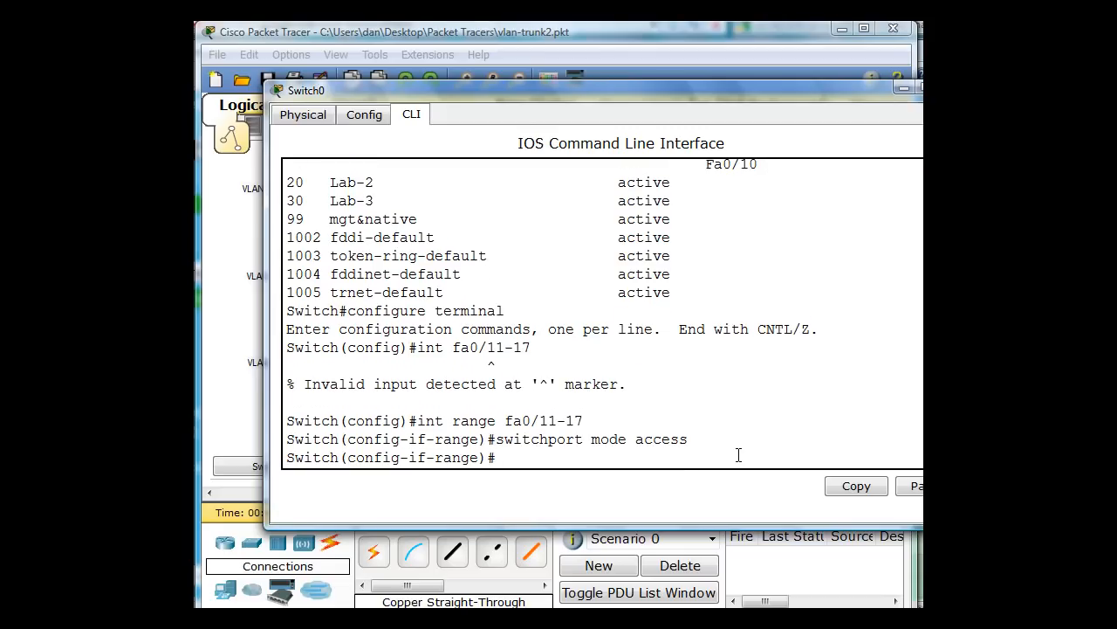
type("int fa0/11-17")
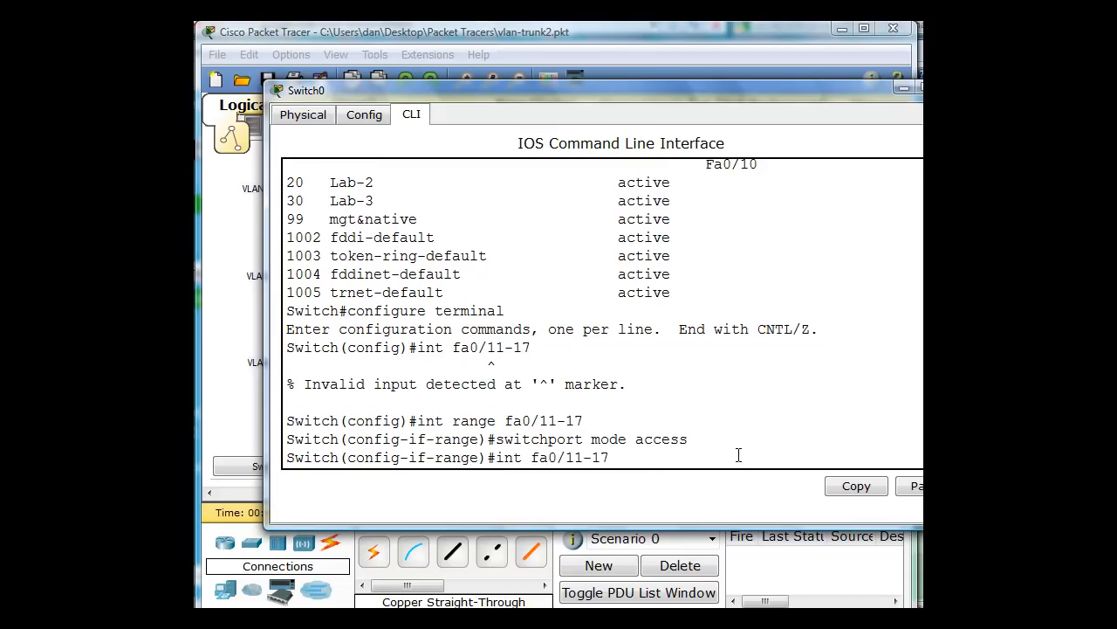
type("switchport access vlan 10")
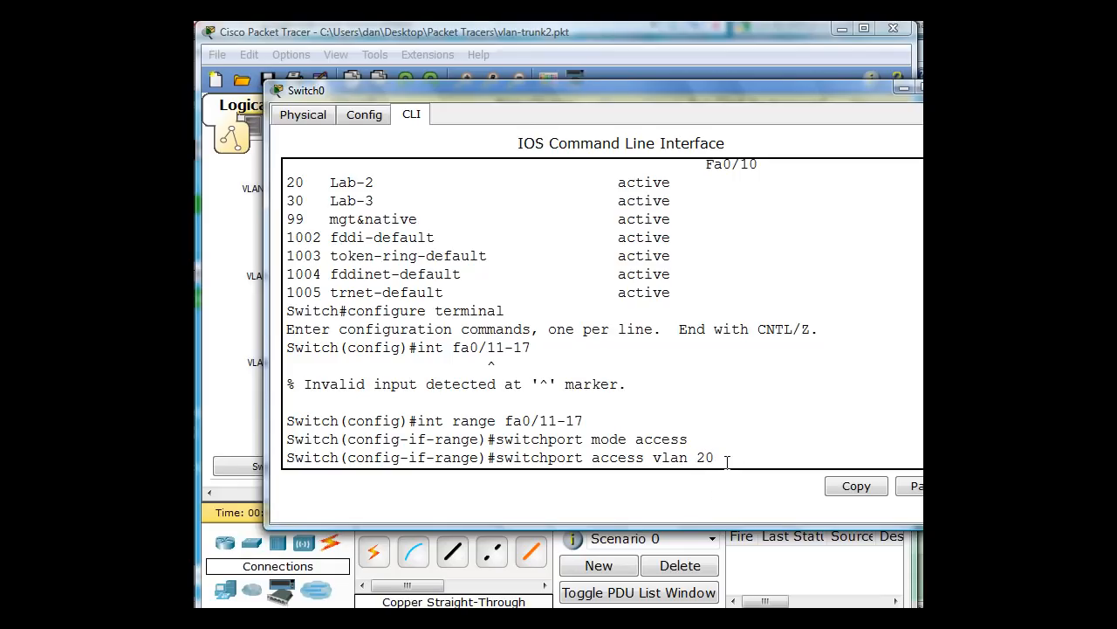
key("enter")
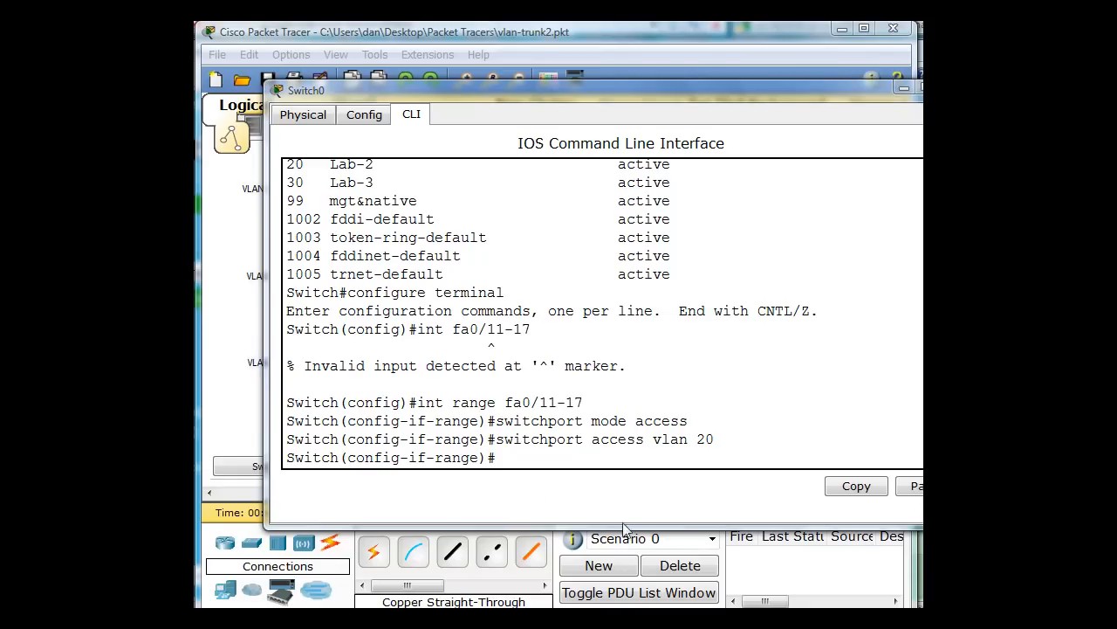
mouse_move(503, 458)
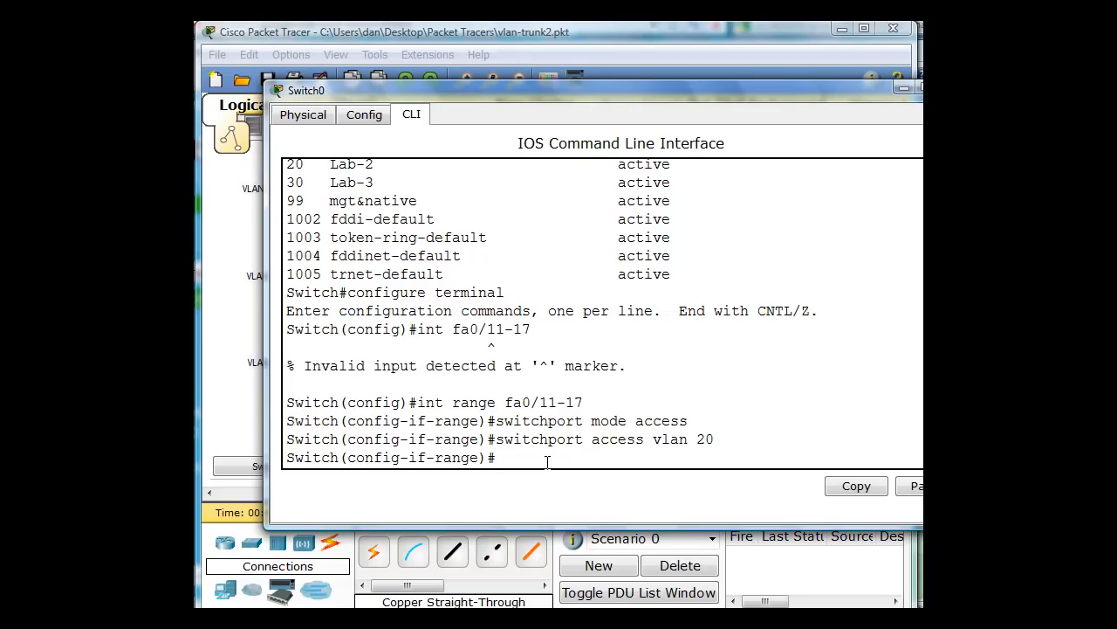
Edit the recalled range command to int range fa0/18-23.
type("int range fa0/11-17")
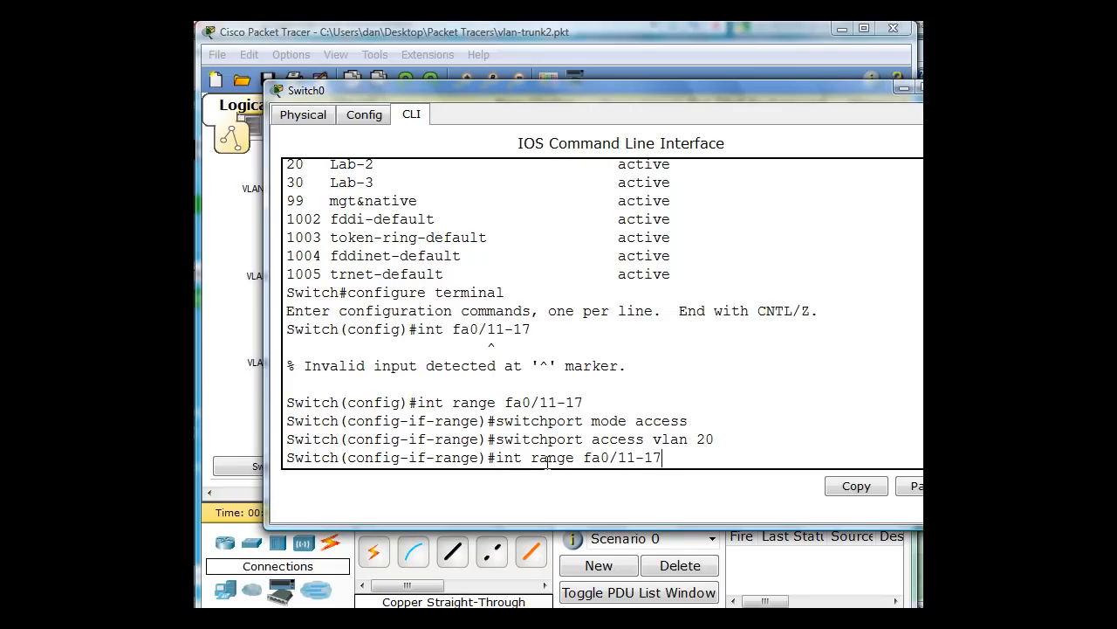
key("BackSpace")
type("8")
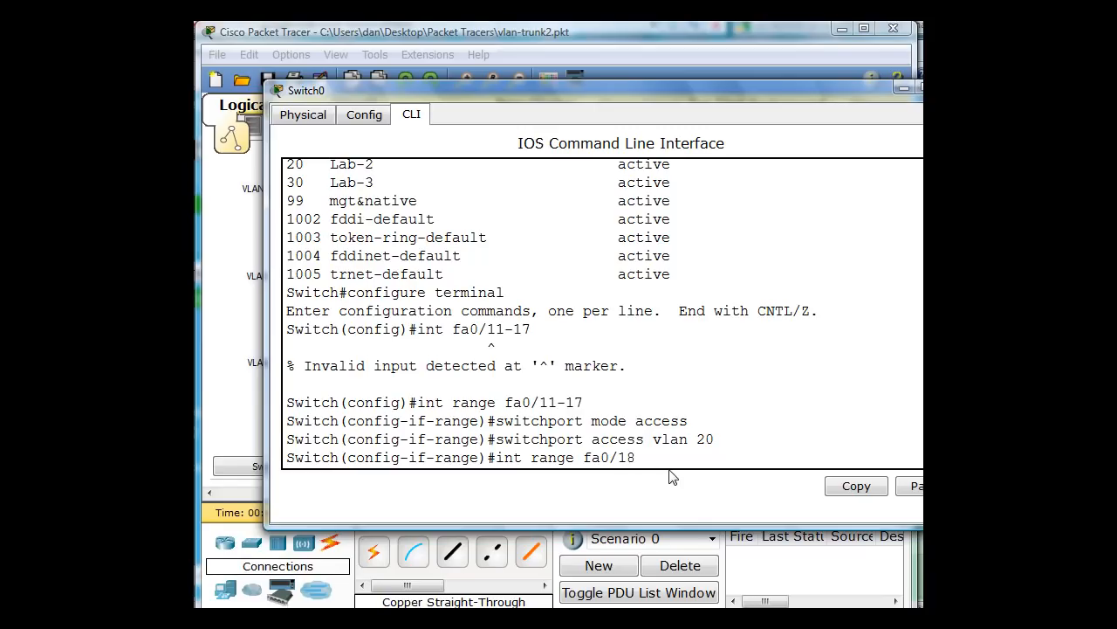
type("-23")
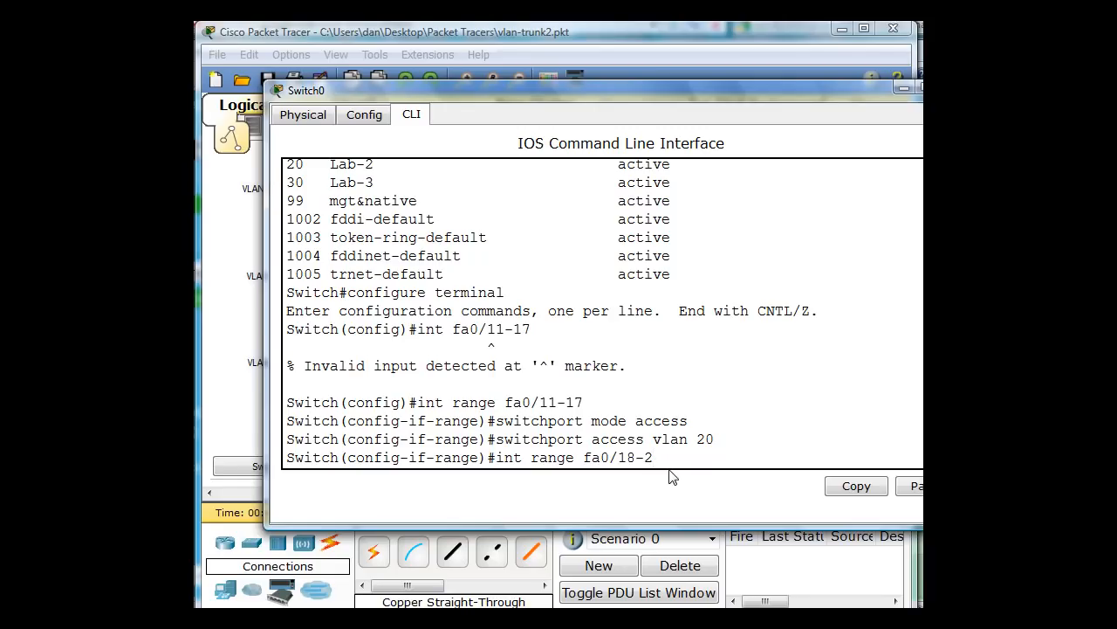
type("3")
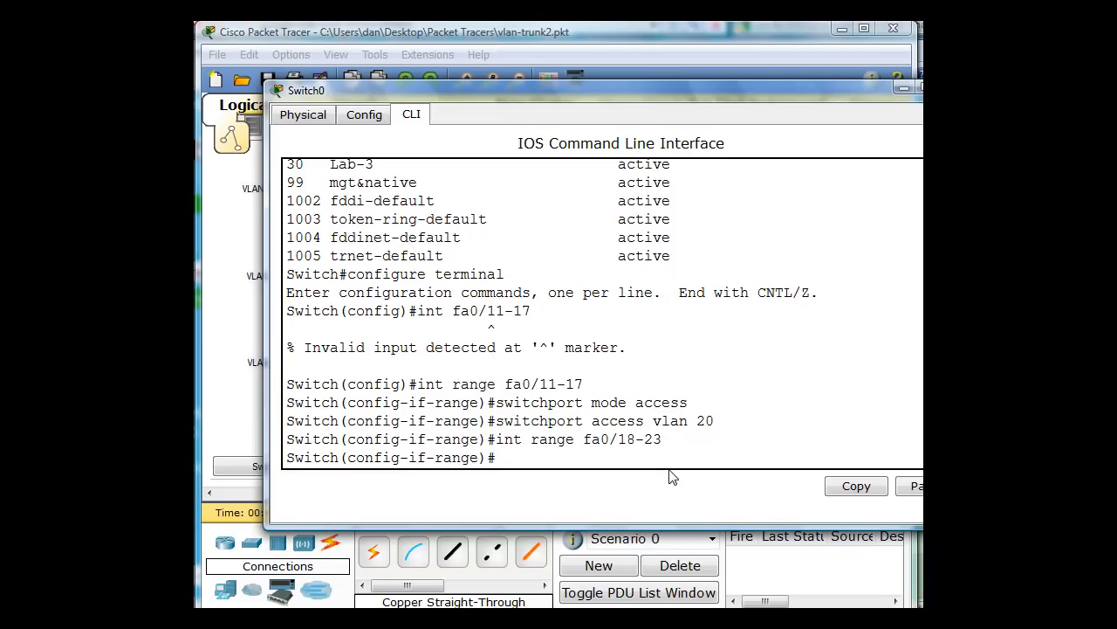
type("int range fa0/18-23")
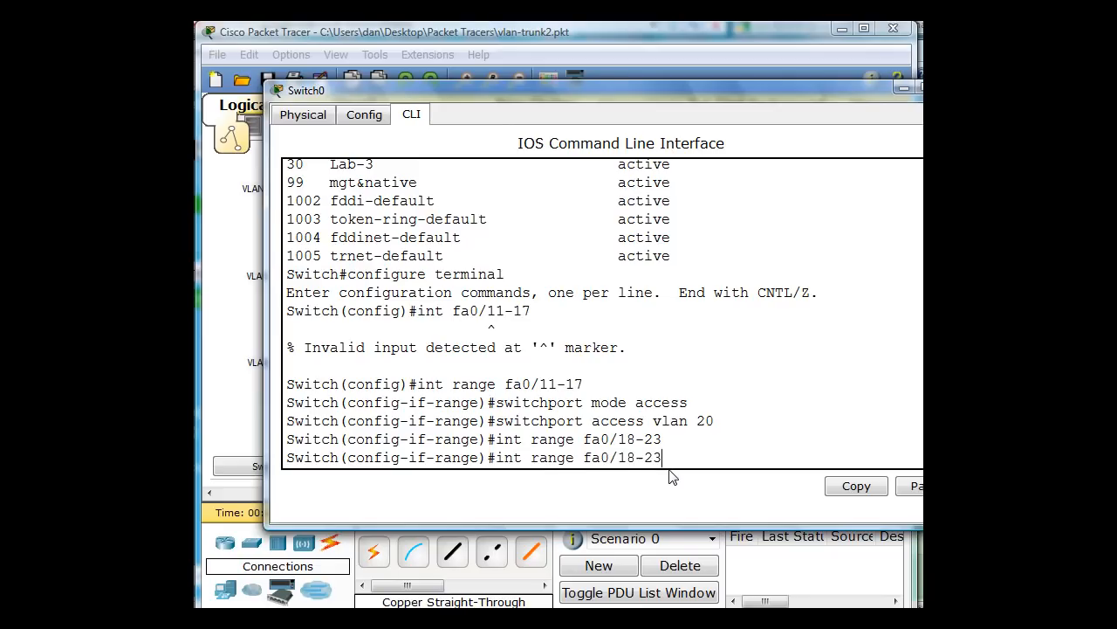
Set ports fa0/18-23 to access mode and assign them to VLAN 30.
type("switchport mode access")
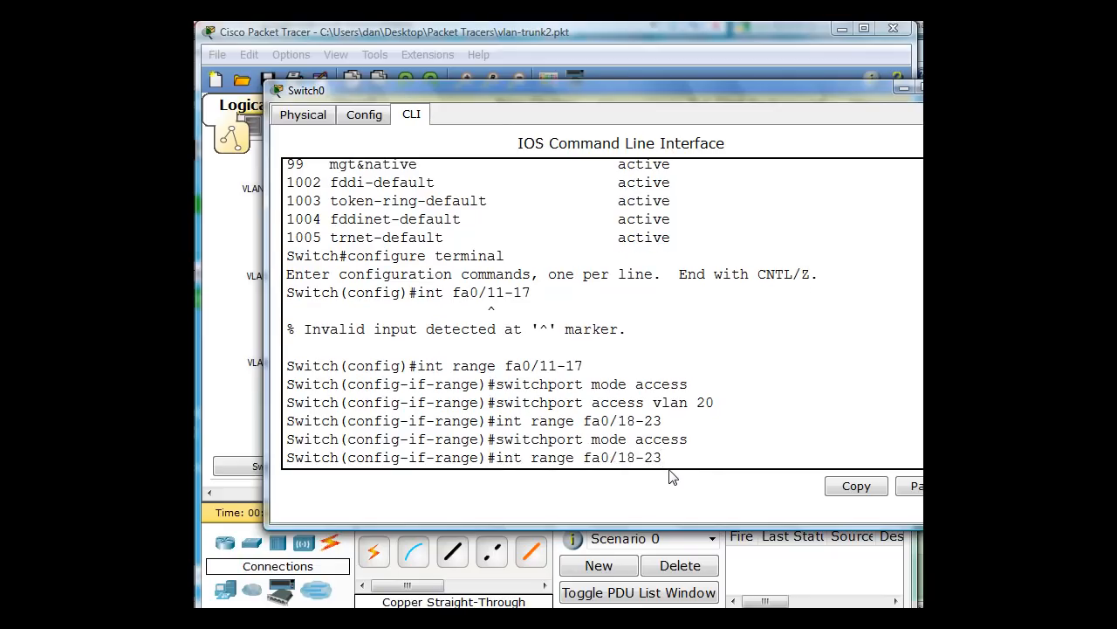
type("switchport access vlan 20")
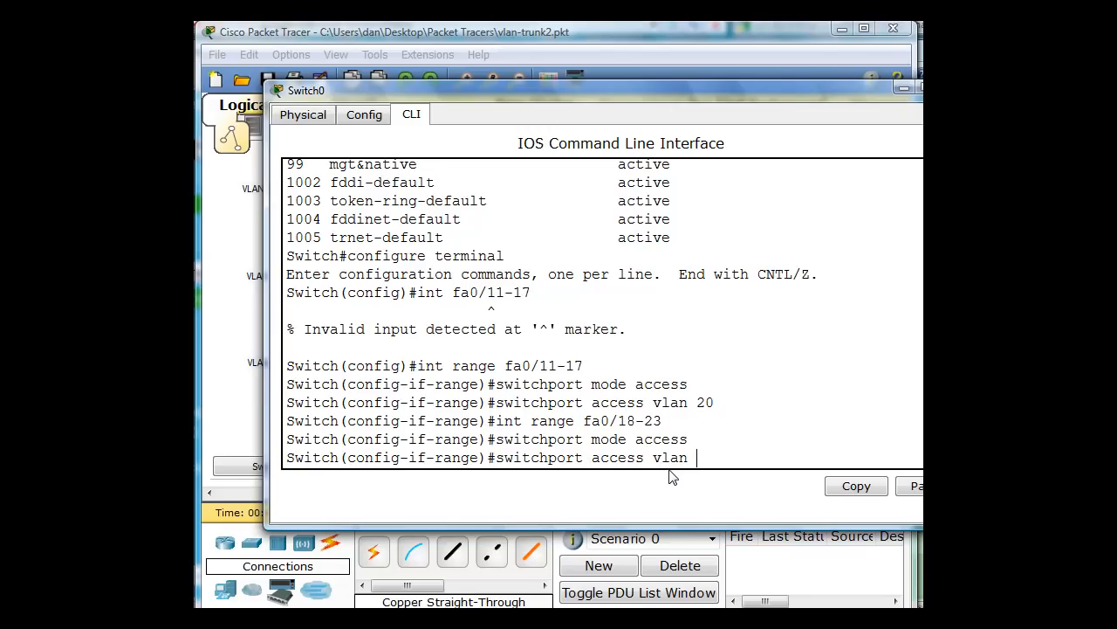
type("30")
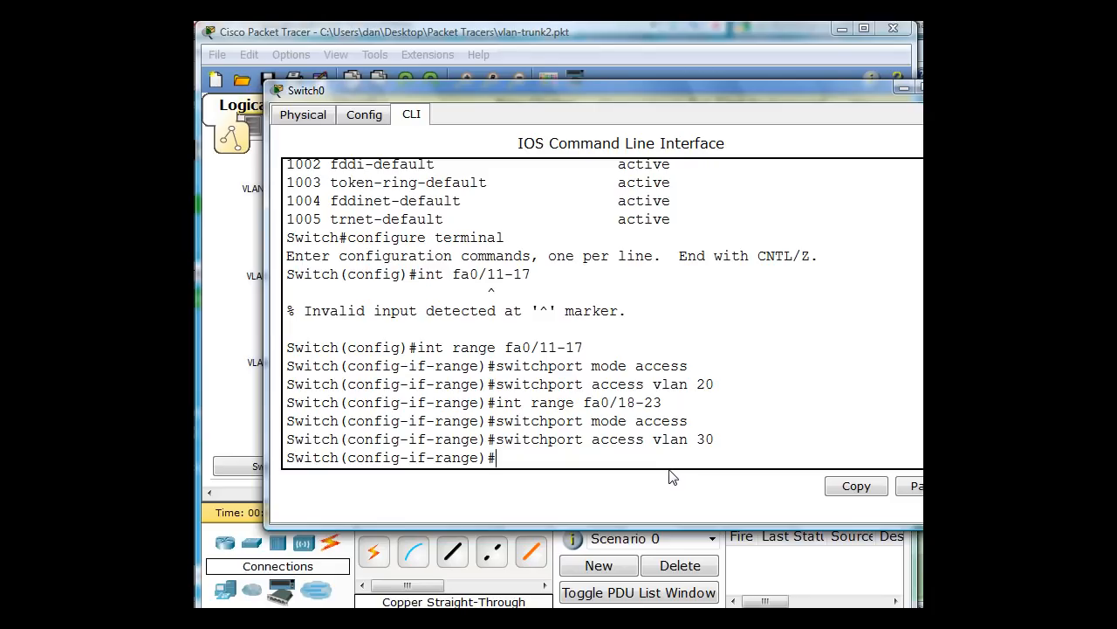
Select interface fa0/24 for configuration.
type("inf")
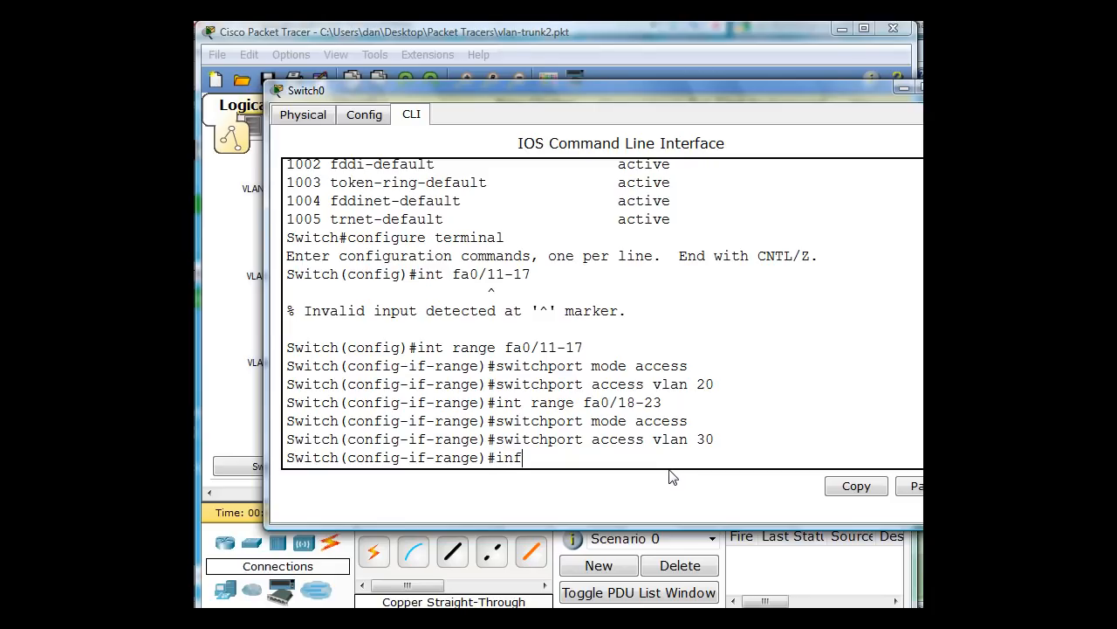
type("fa")
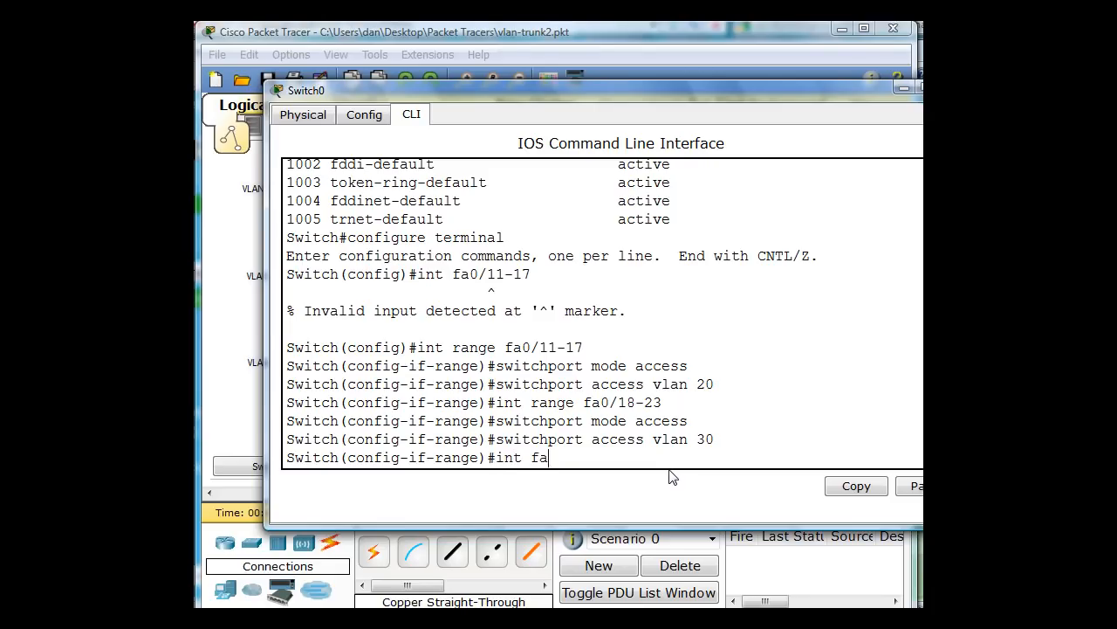
type("0/")
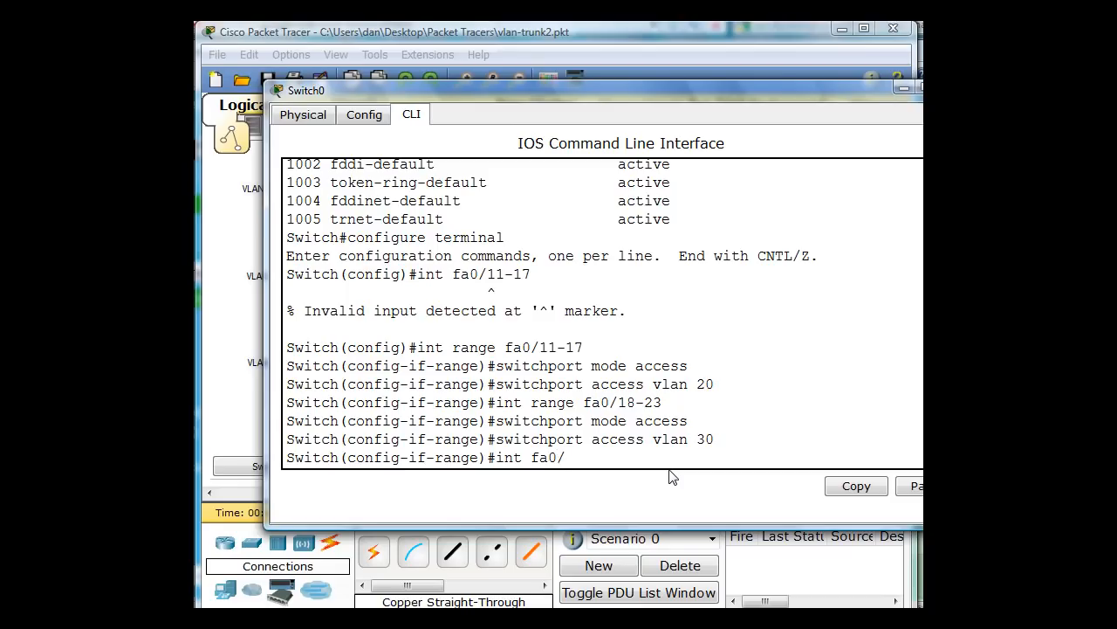
type("24")
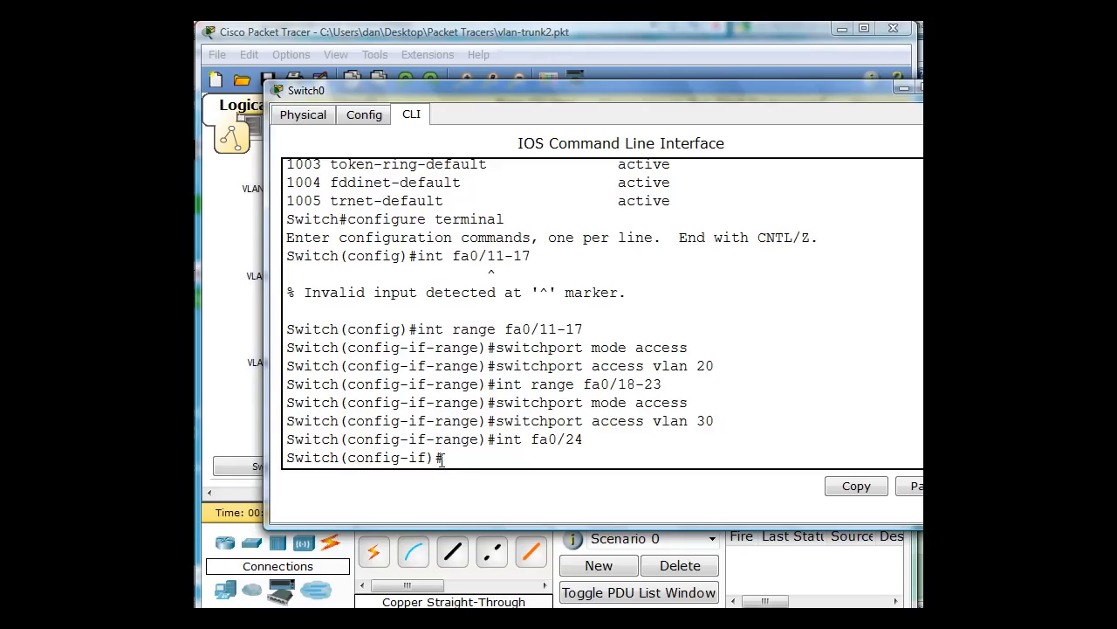
Make fa0/24 an access port in VLAN 99 and leave configuration mode.
type("switchport access vlan 30")
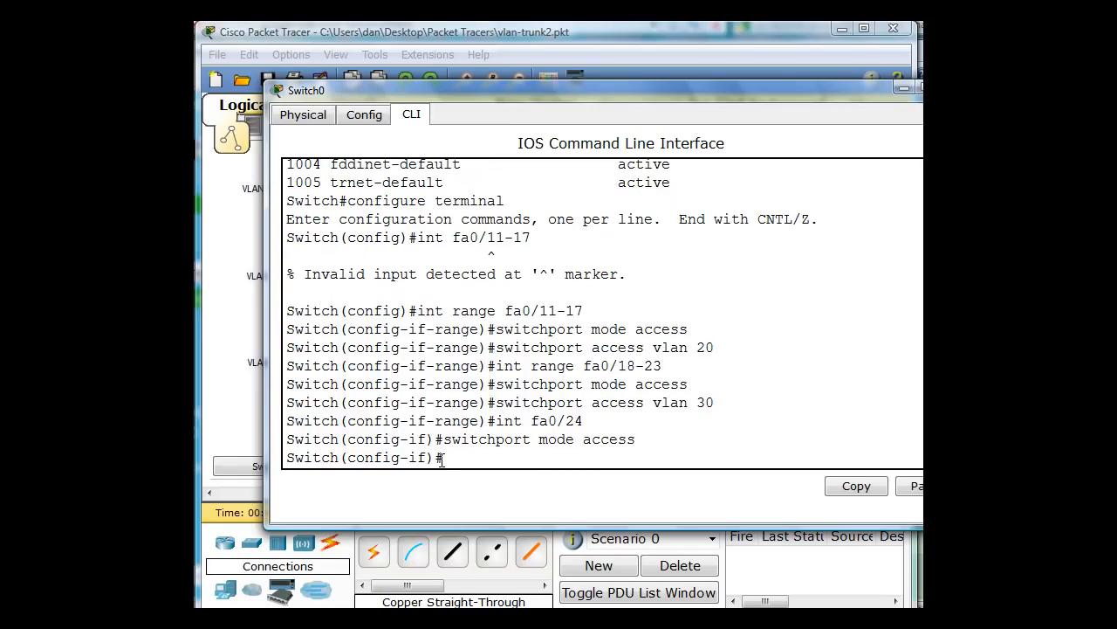
type("switchport access vlan 30")
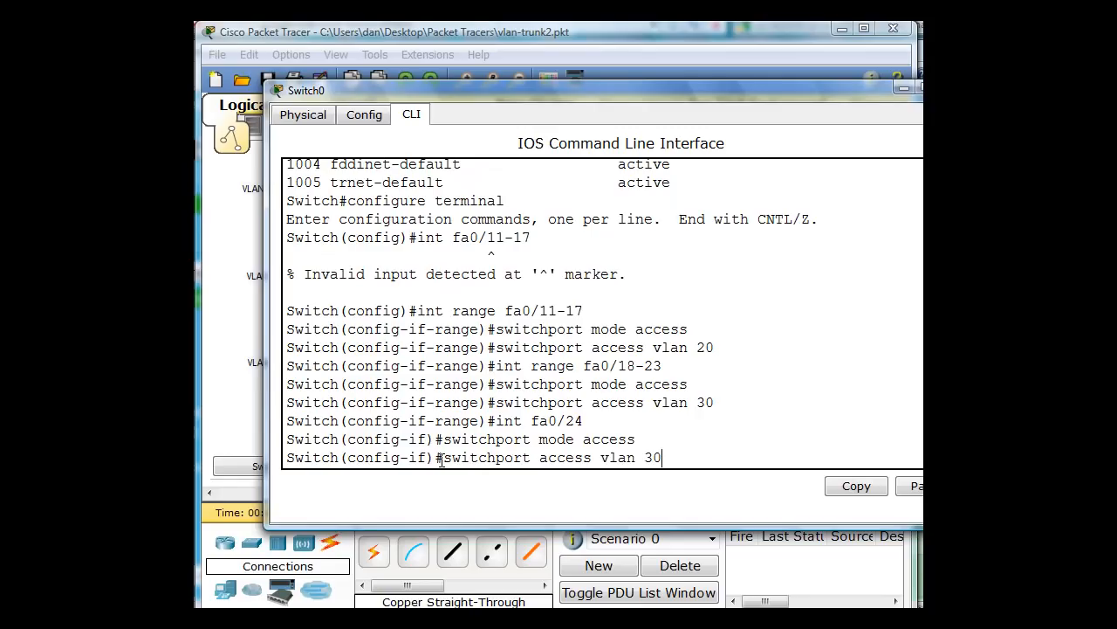
type("99")
type("end")
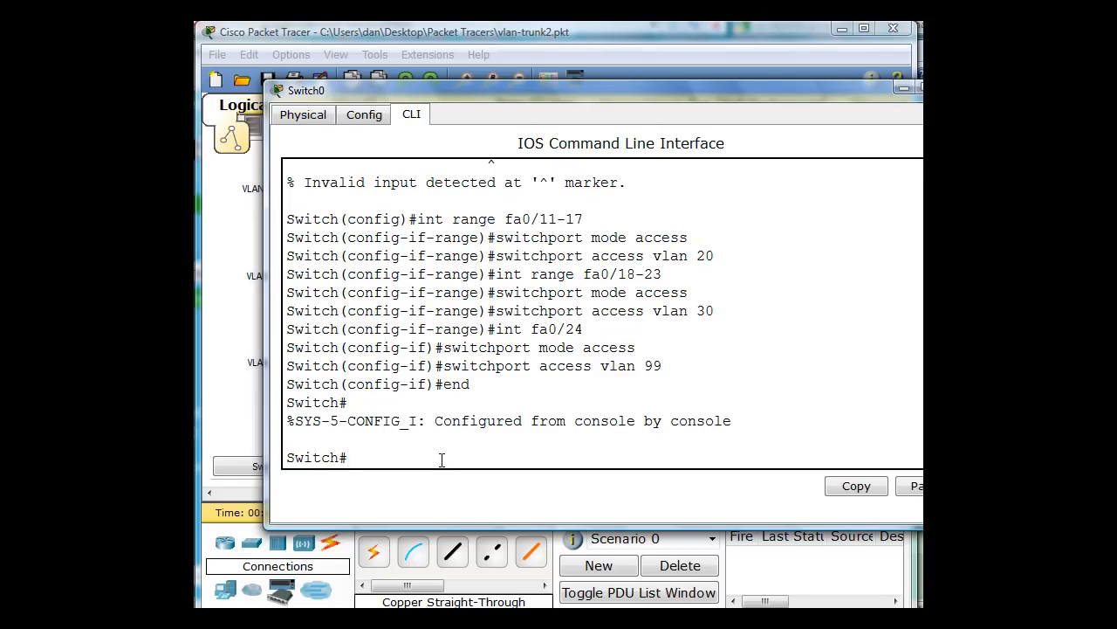
Run show vlan brief to verify ports under VLANs 10, 20, 30 and 99.
type("show vlan brief")
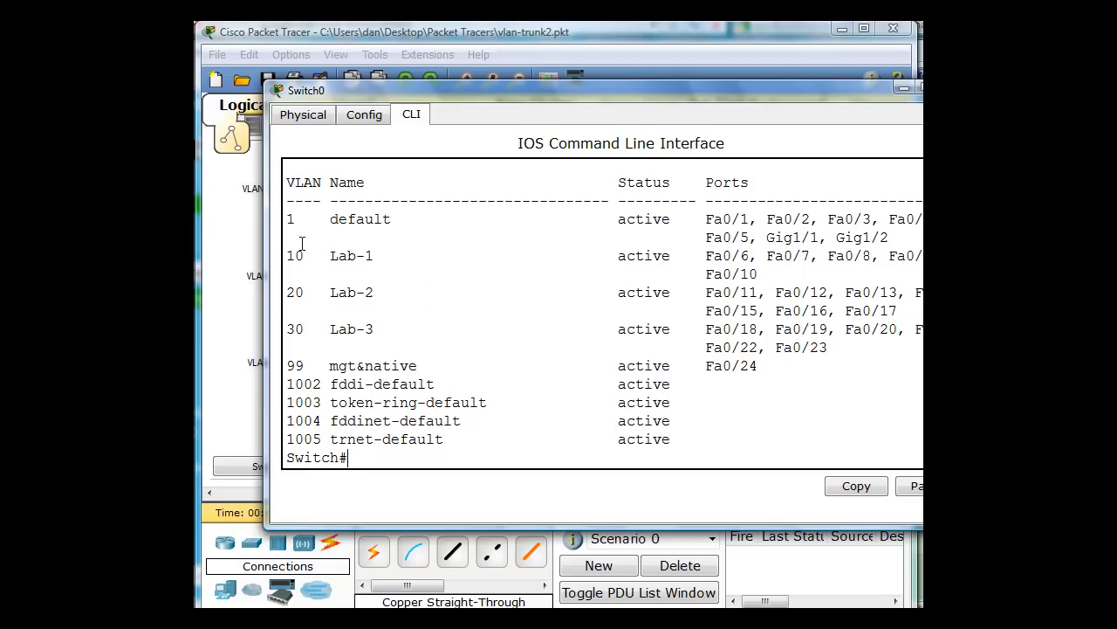
mouse_move(279, 227)
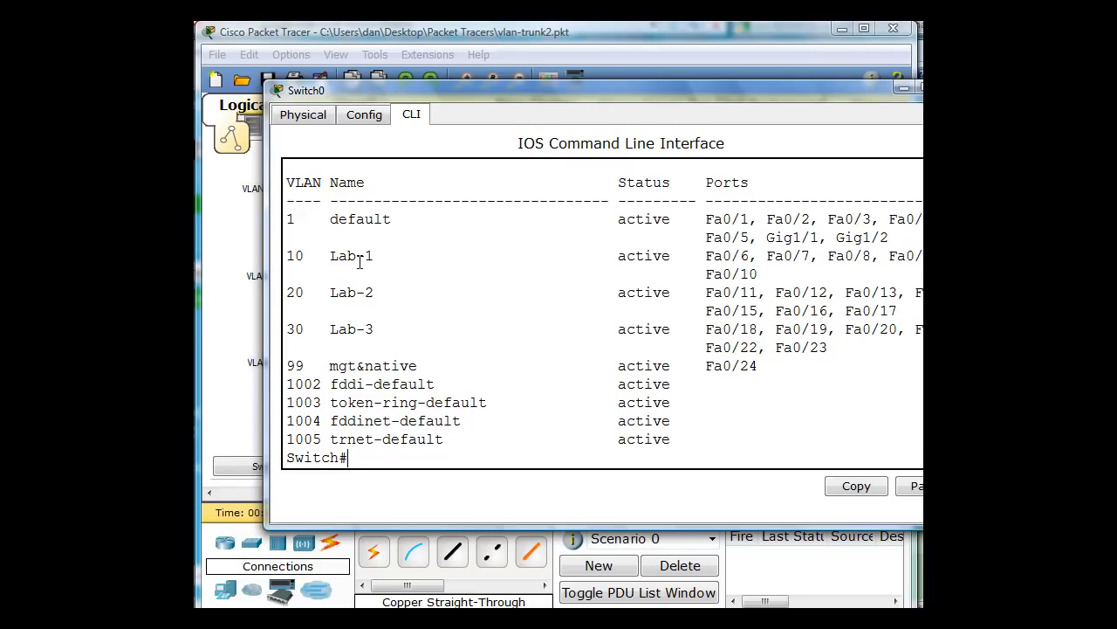
mouse_move(684, 313)
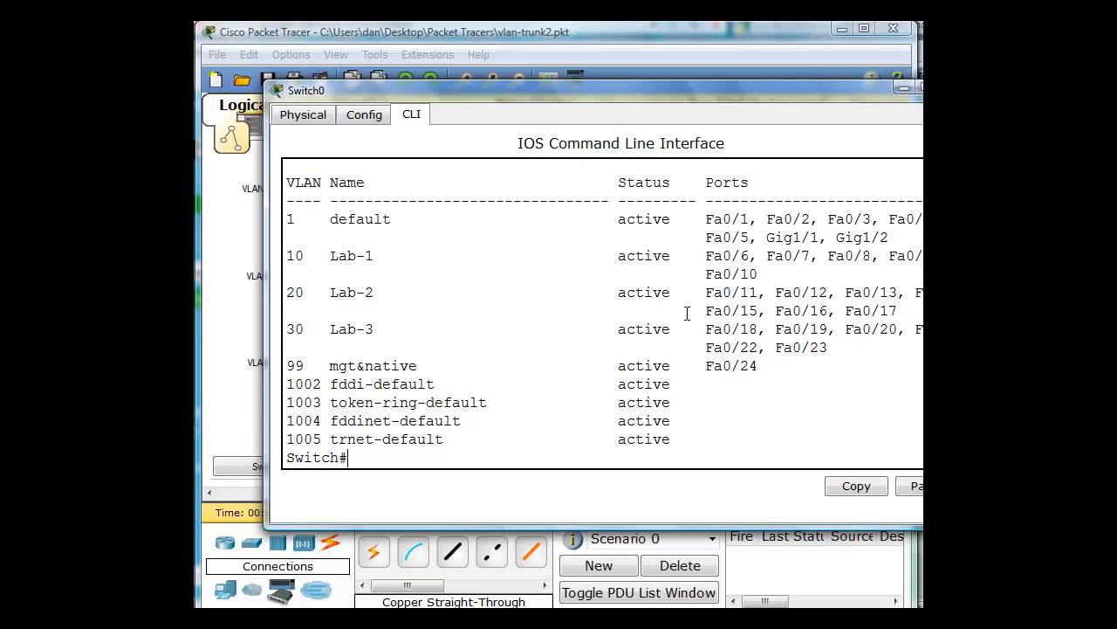
mouse_move(349, 373)
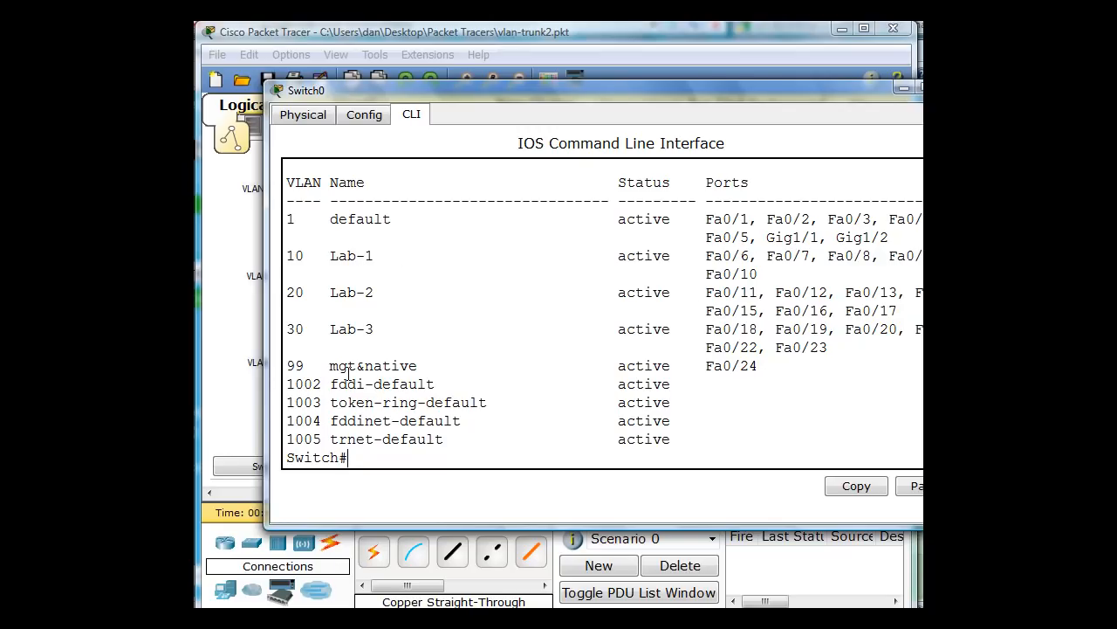